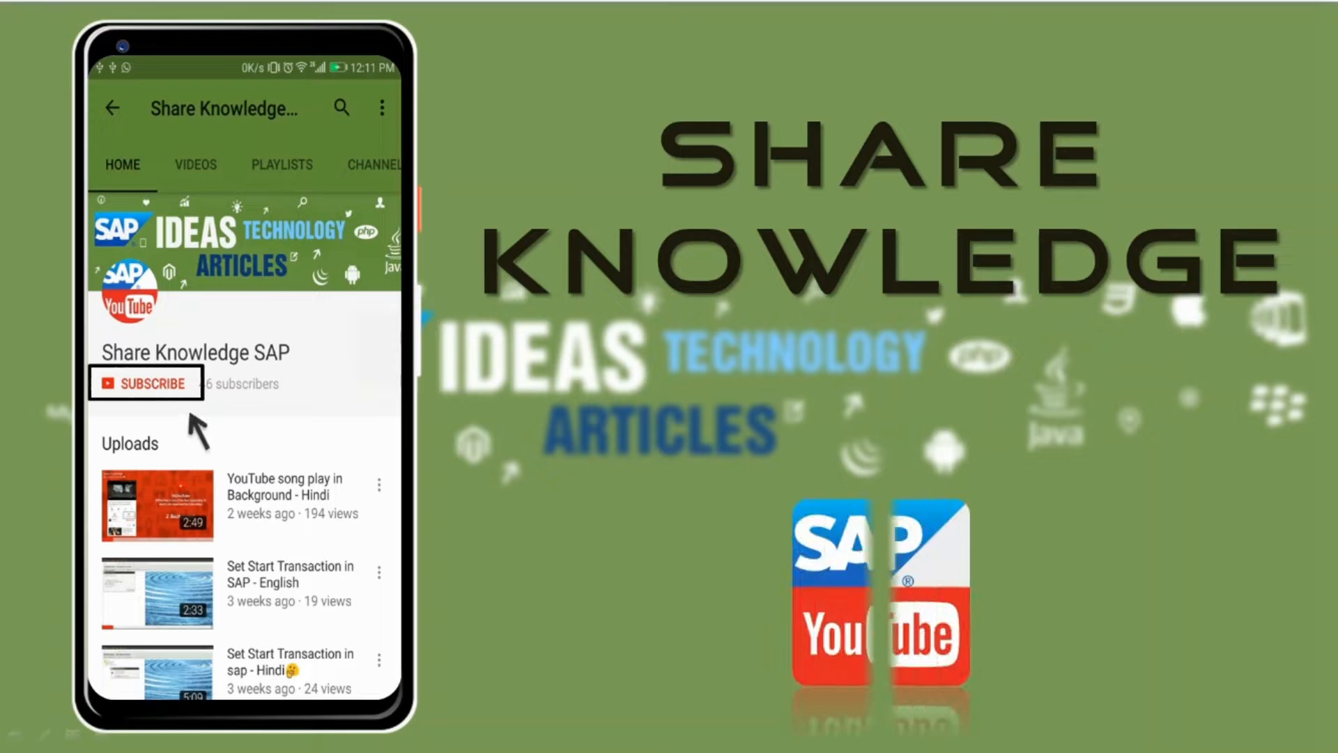
Run ME2N and save its selections as variant test1 with description 'test 1'
{"action": "left_click", "coordinate": [145, 383]}
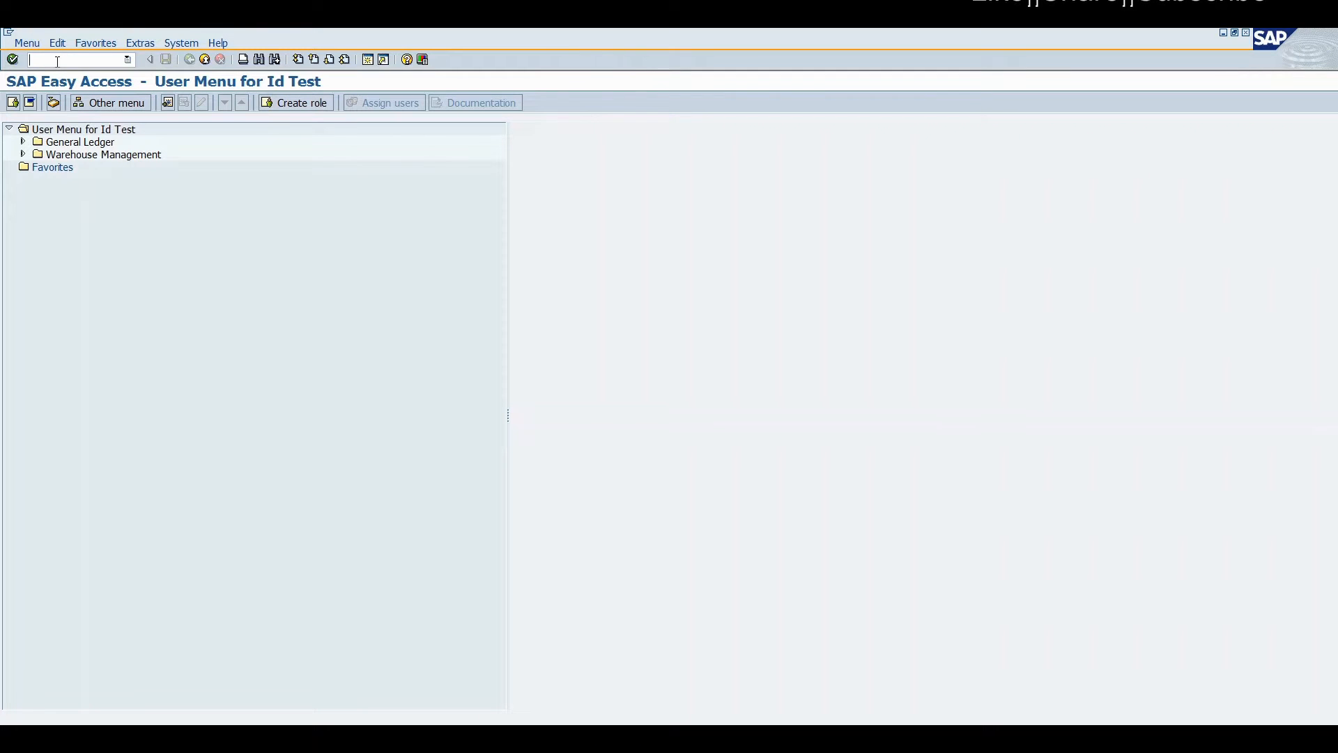
{"action": "mouse_move", "coordinate": [158, 427]}
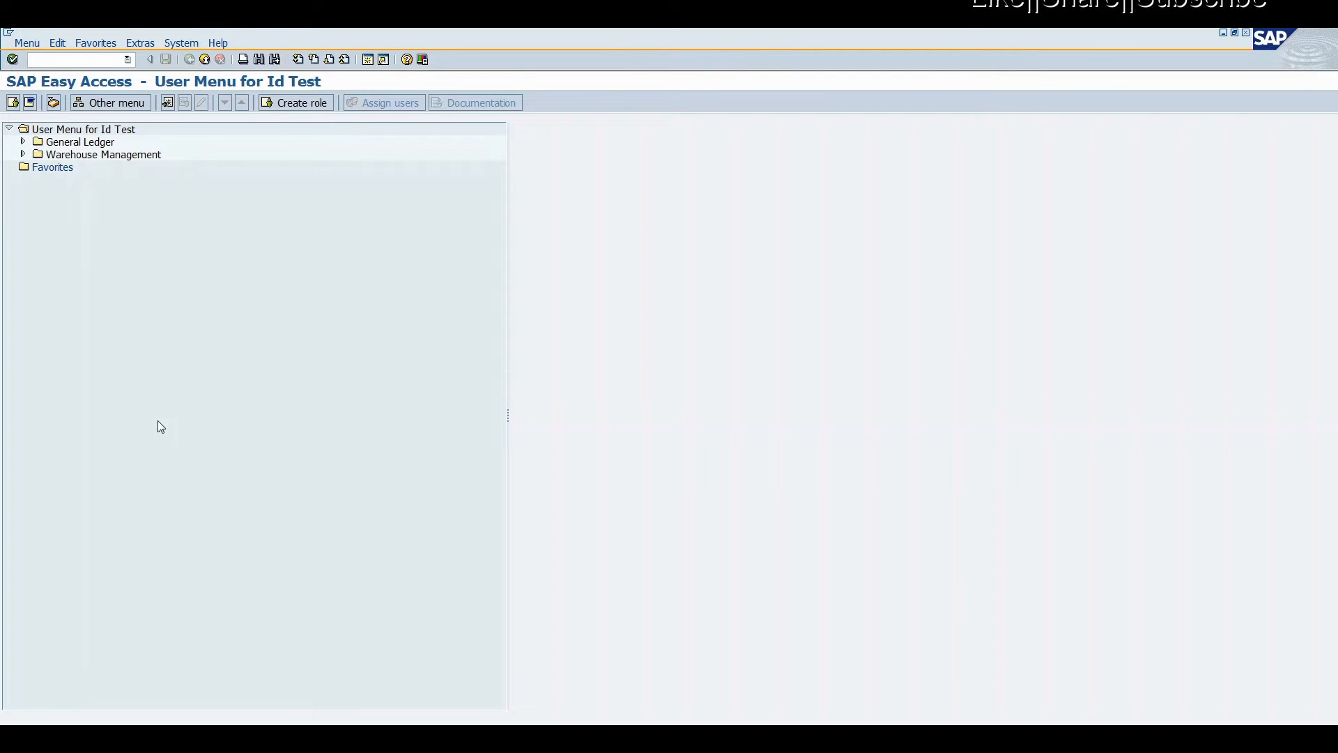
{"action": "type", "text": "me2"}
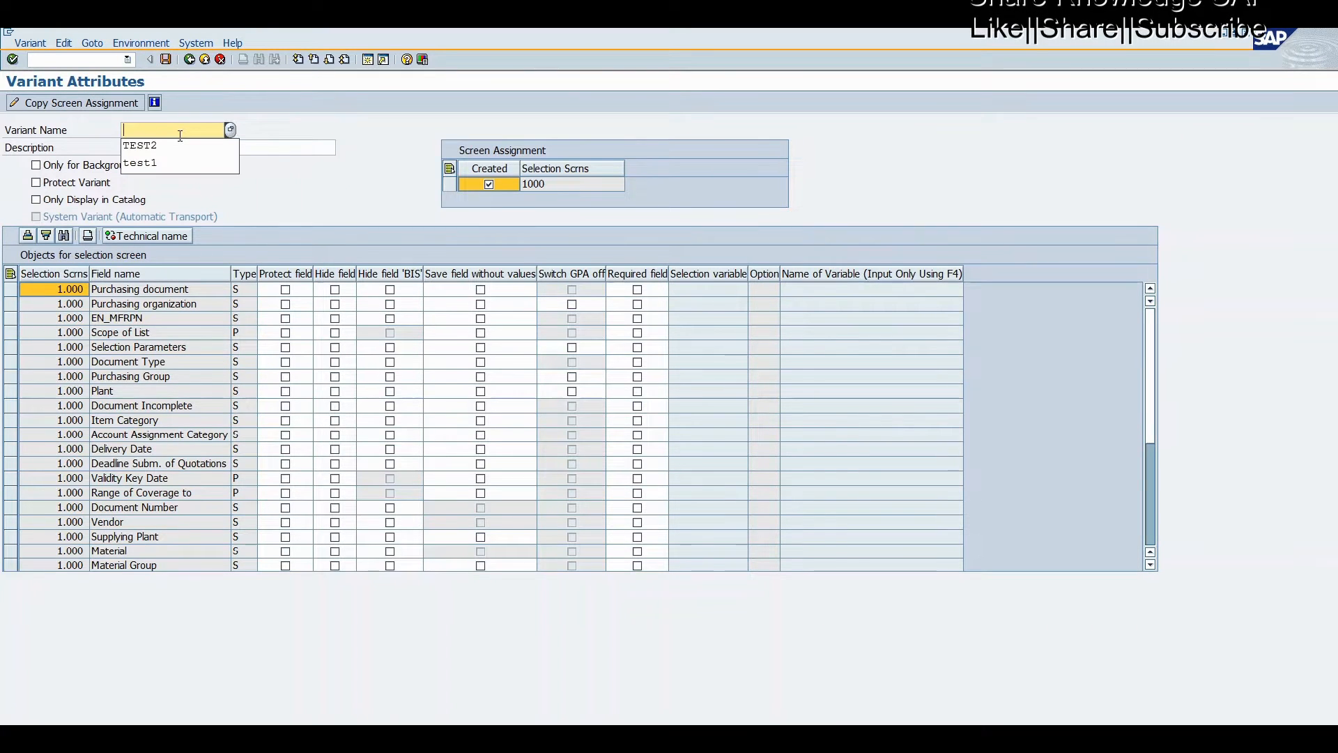
{"action": "left_click", "coordinate": [139, 164]}
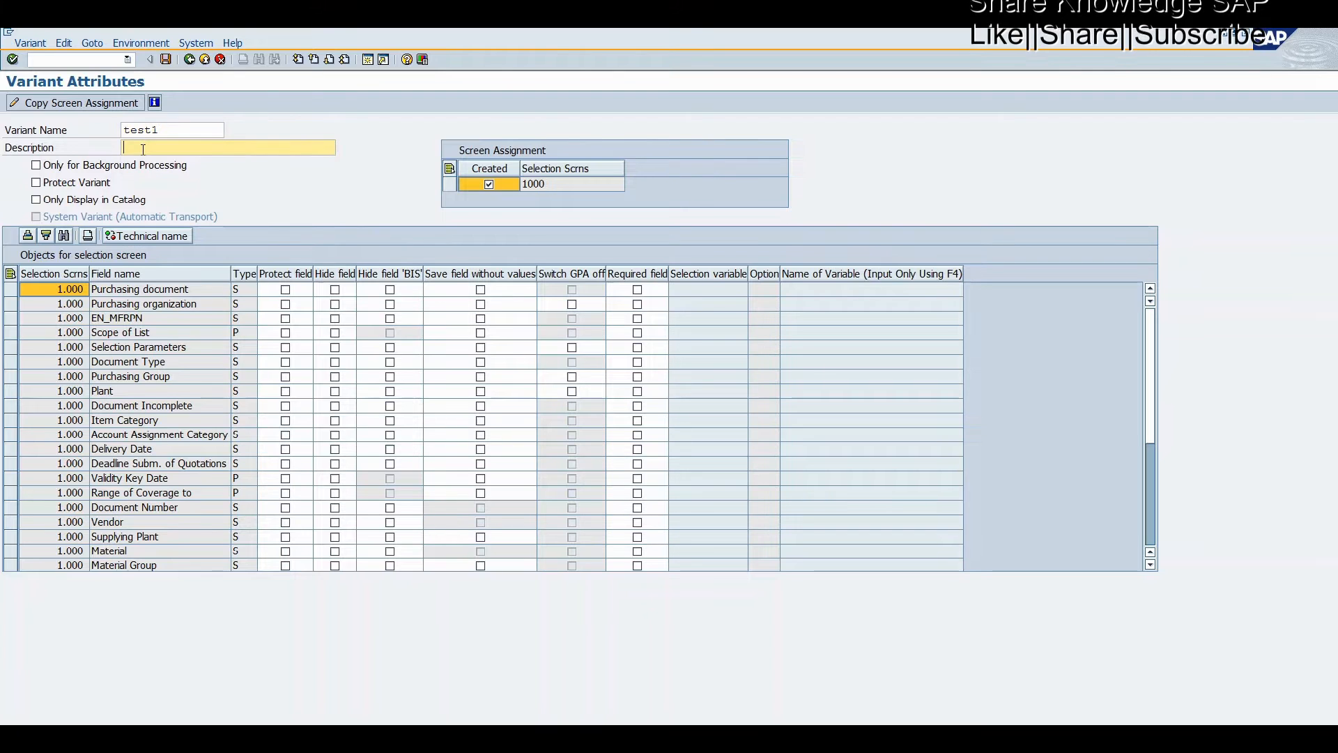
{"action": "type", "text": "test 1"}
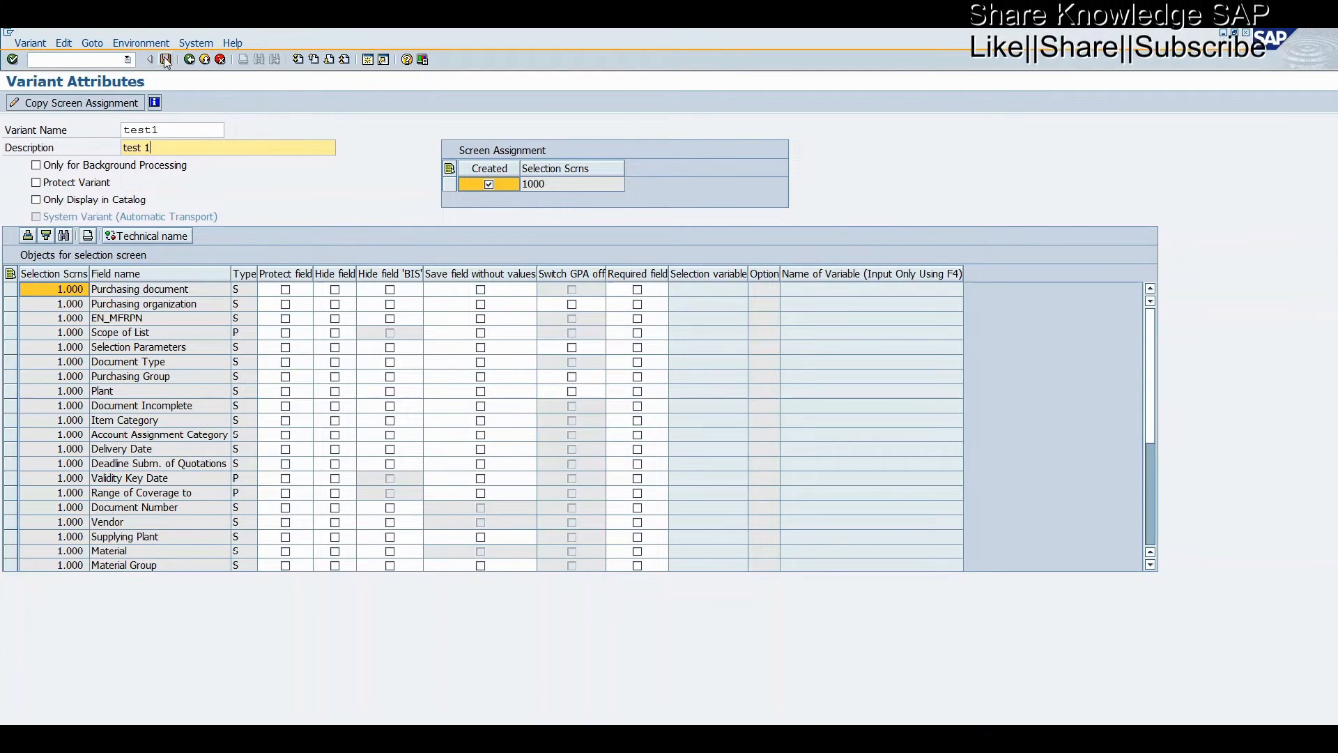
{"action": "left_click", "coordinate": [151, 59]}
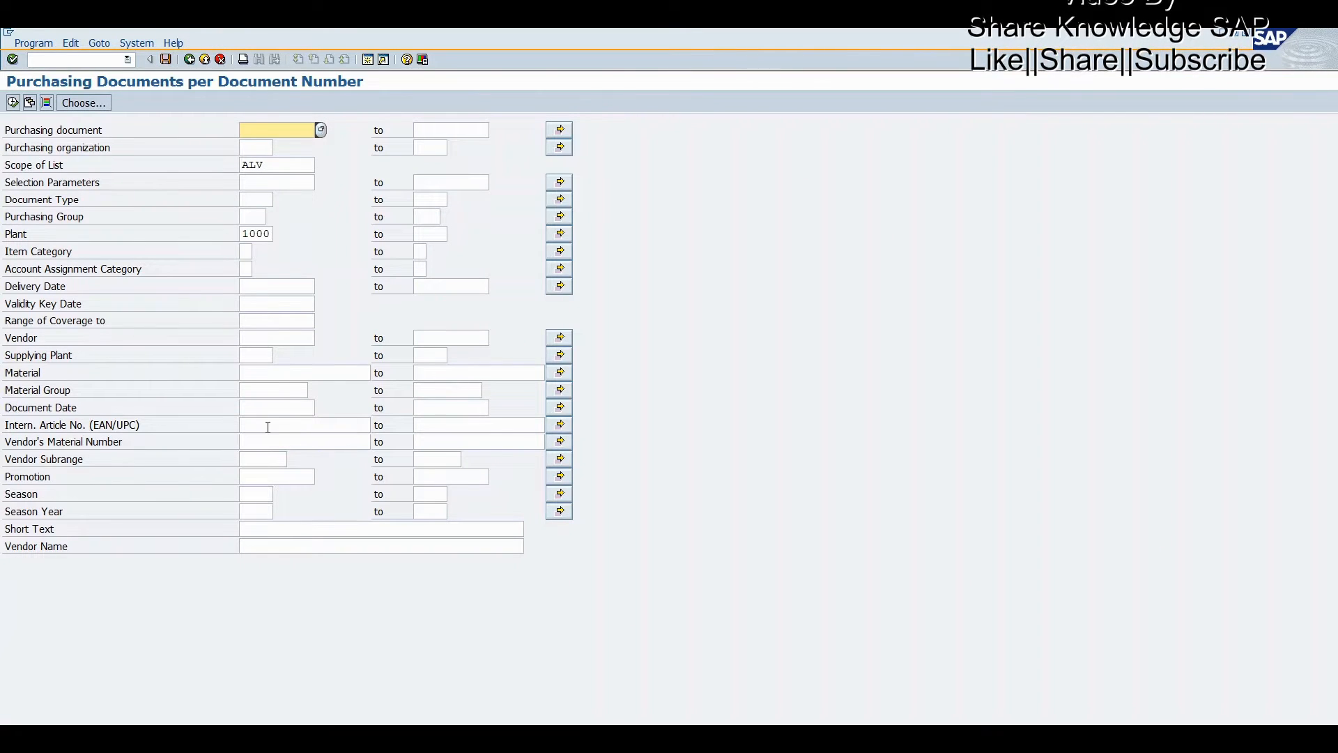
Enter document dates 01.01.2018 to 29.01.2018 and save them as variant TEST2
{"action": "left_click", "coordinate": [277, 407]}
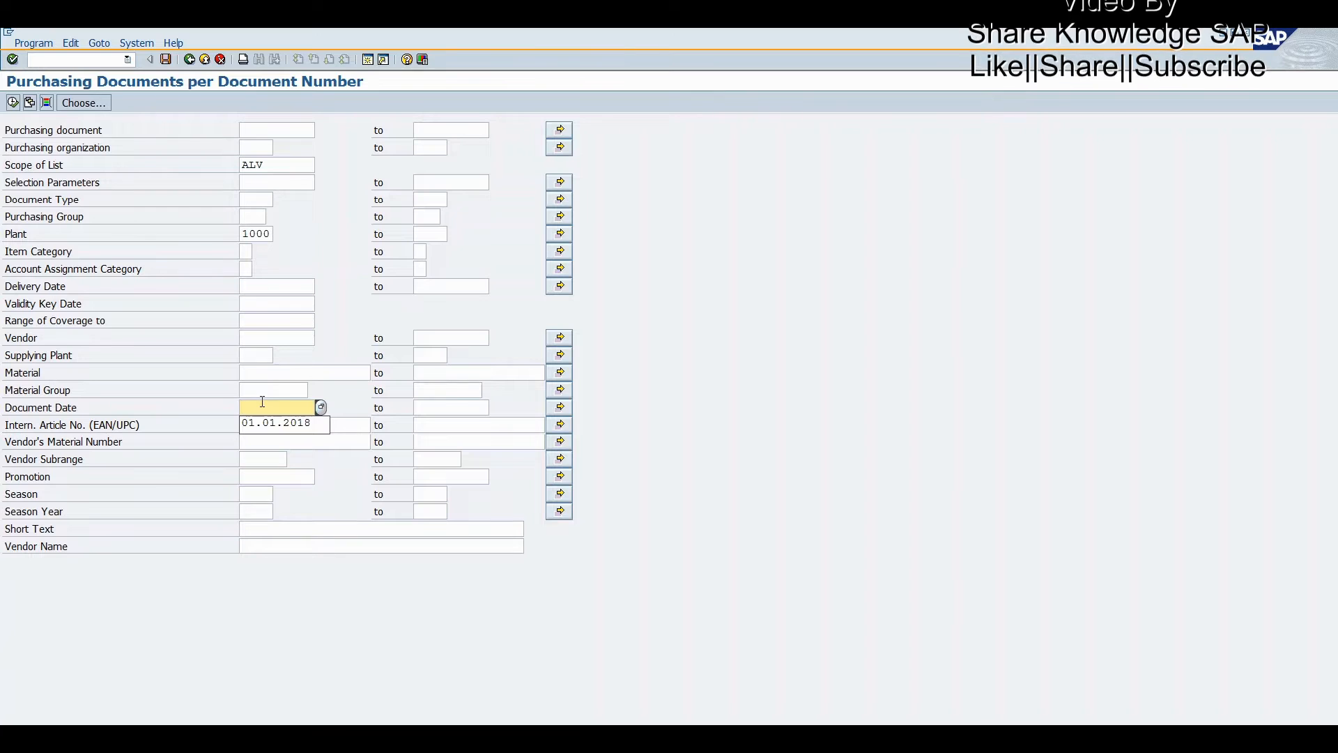
{"action": "left_click", "coordinate": [448, 407]}
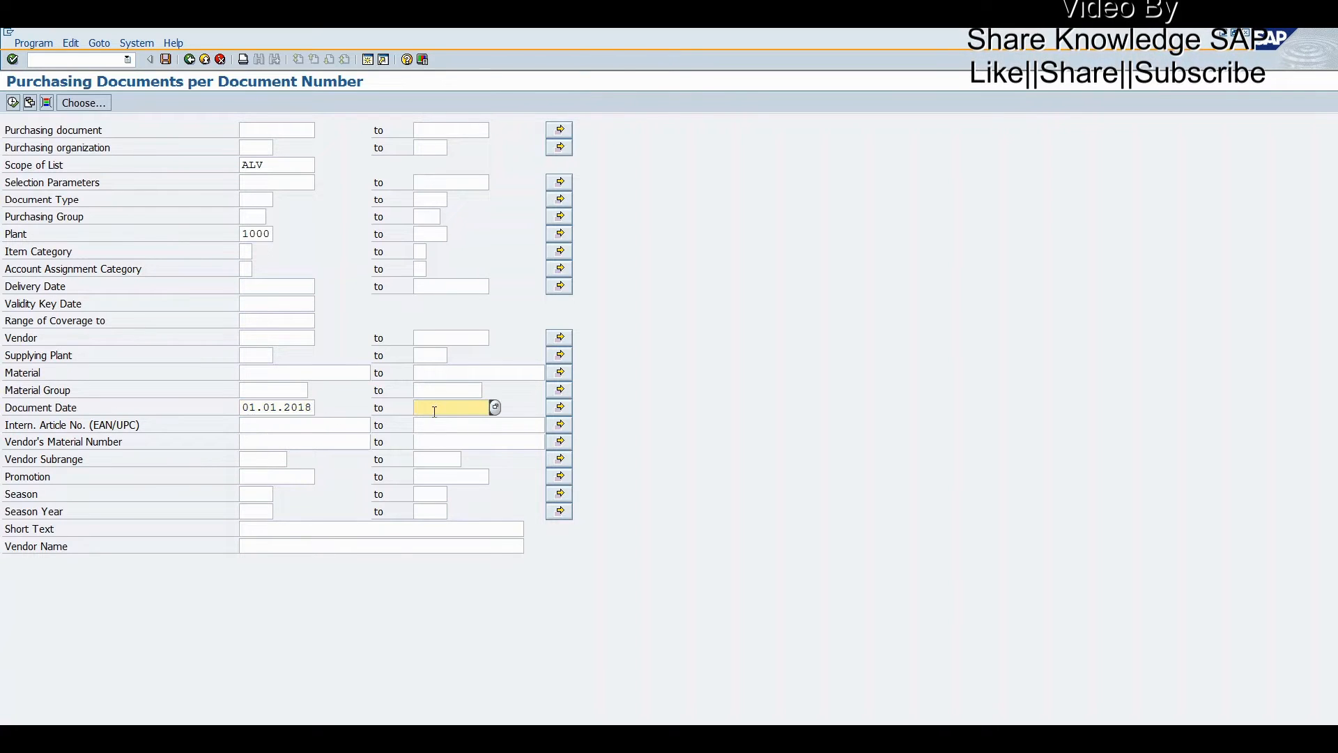
{"action": "type", "text": "29.01.2018"}
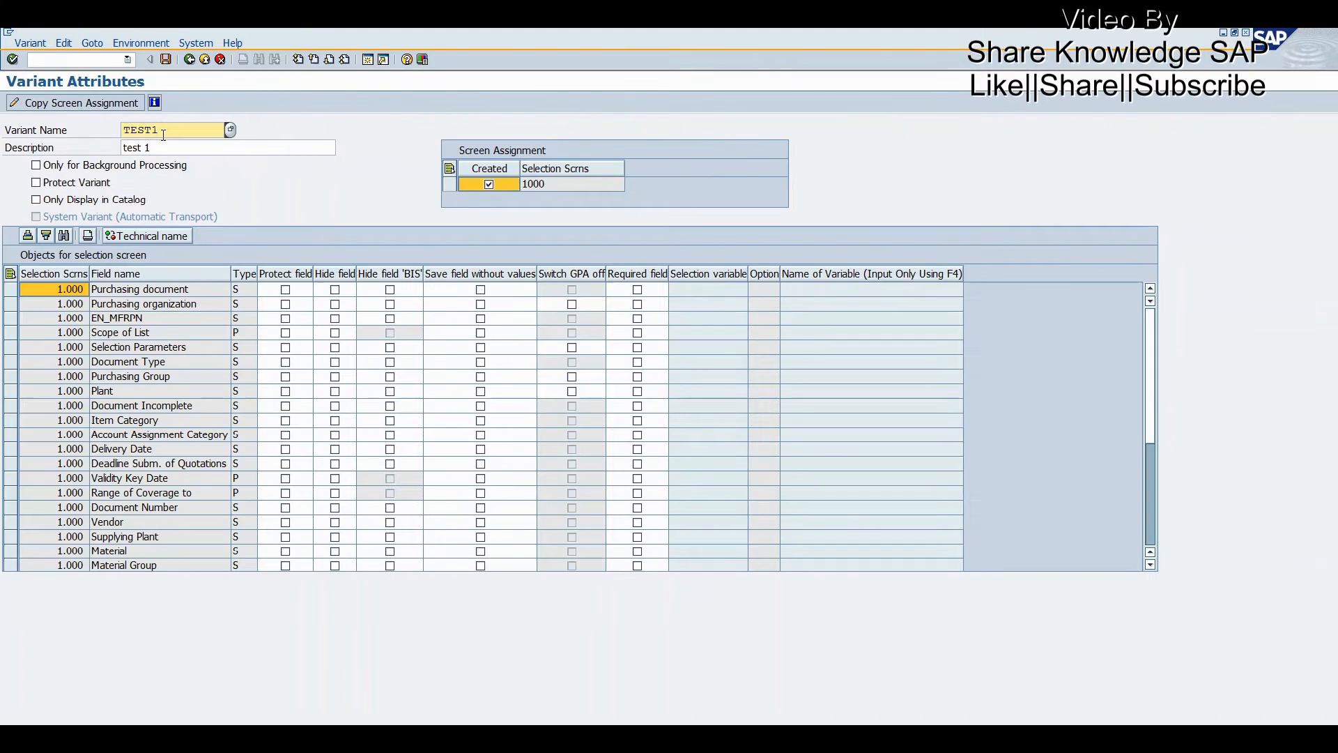
{"action": "type", "text": "TEST2"}
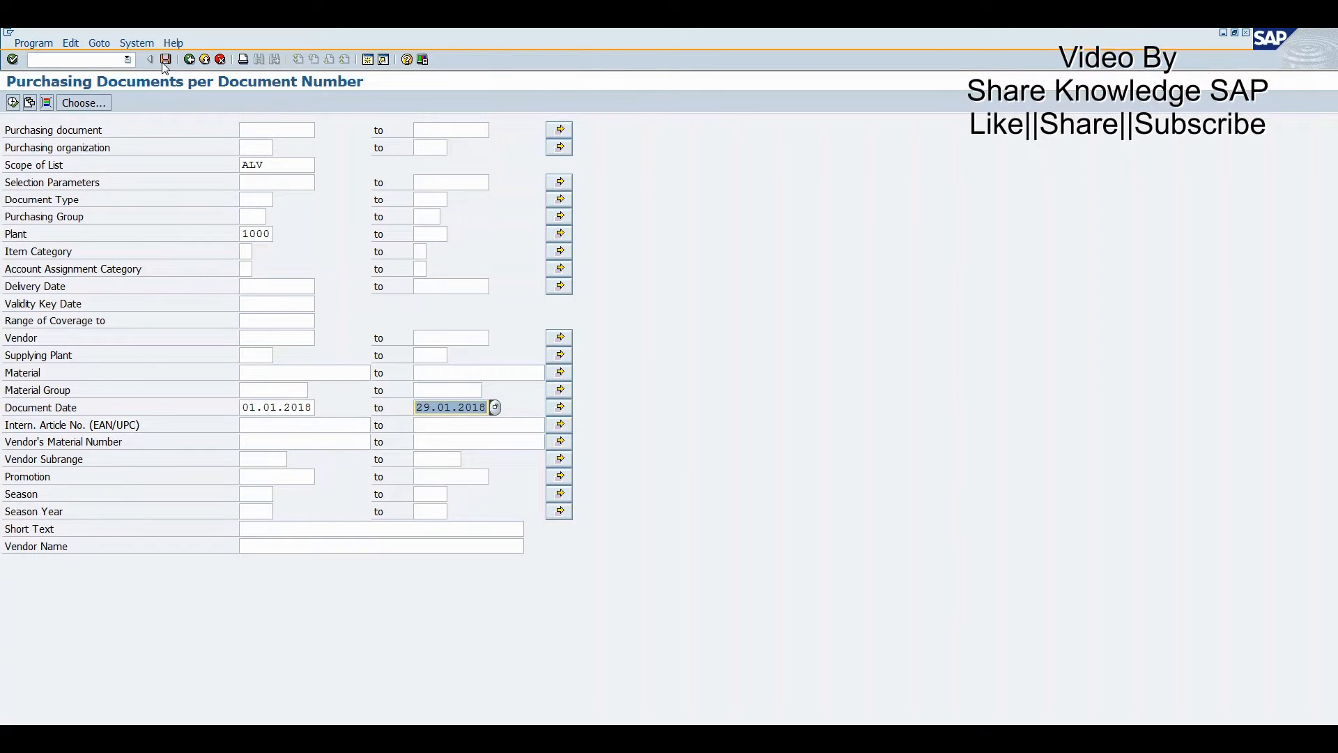
{"action": "mouse_move", "coordinate": [442, 616]}
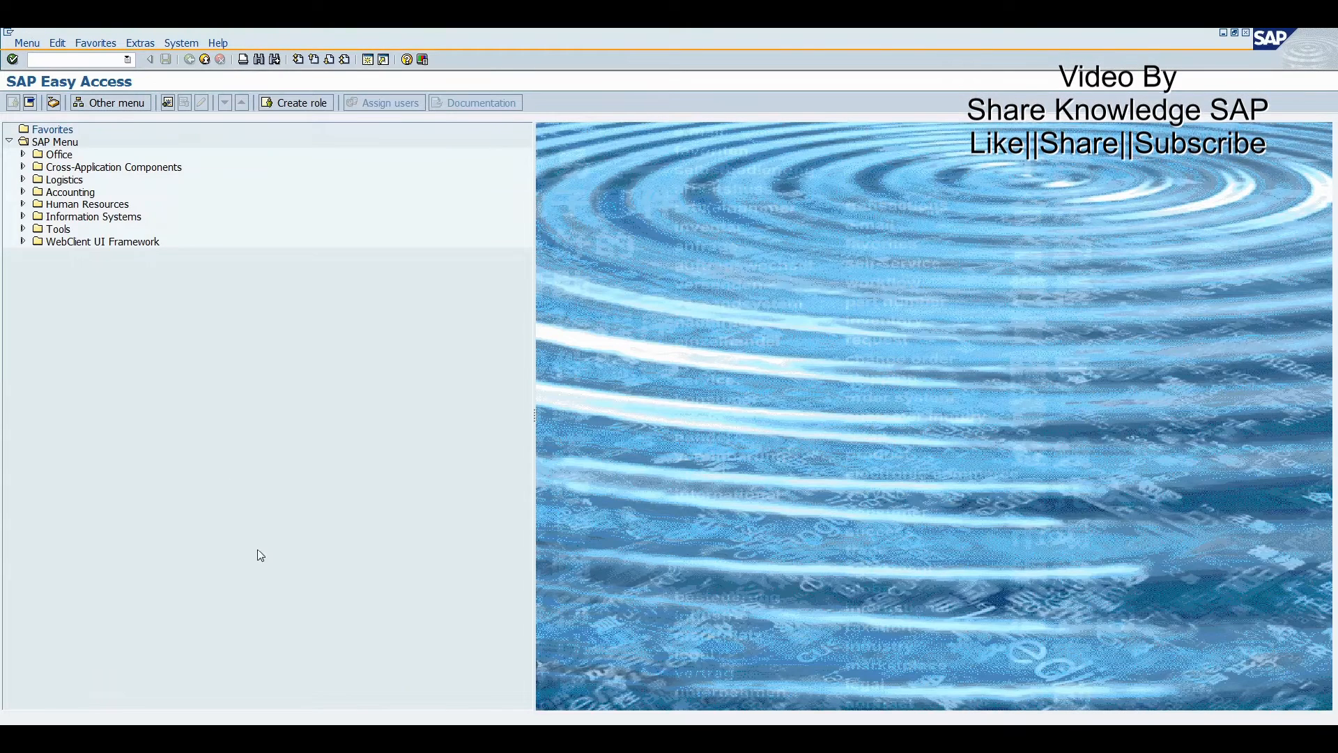
Run SE16 and open table VARID's selection screen to list the report's variants
{"action": "type", "text": "se"}
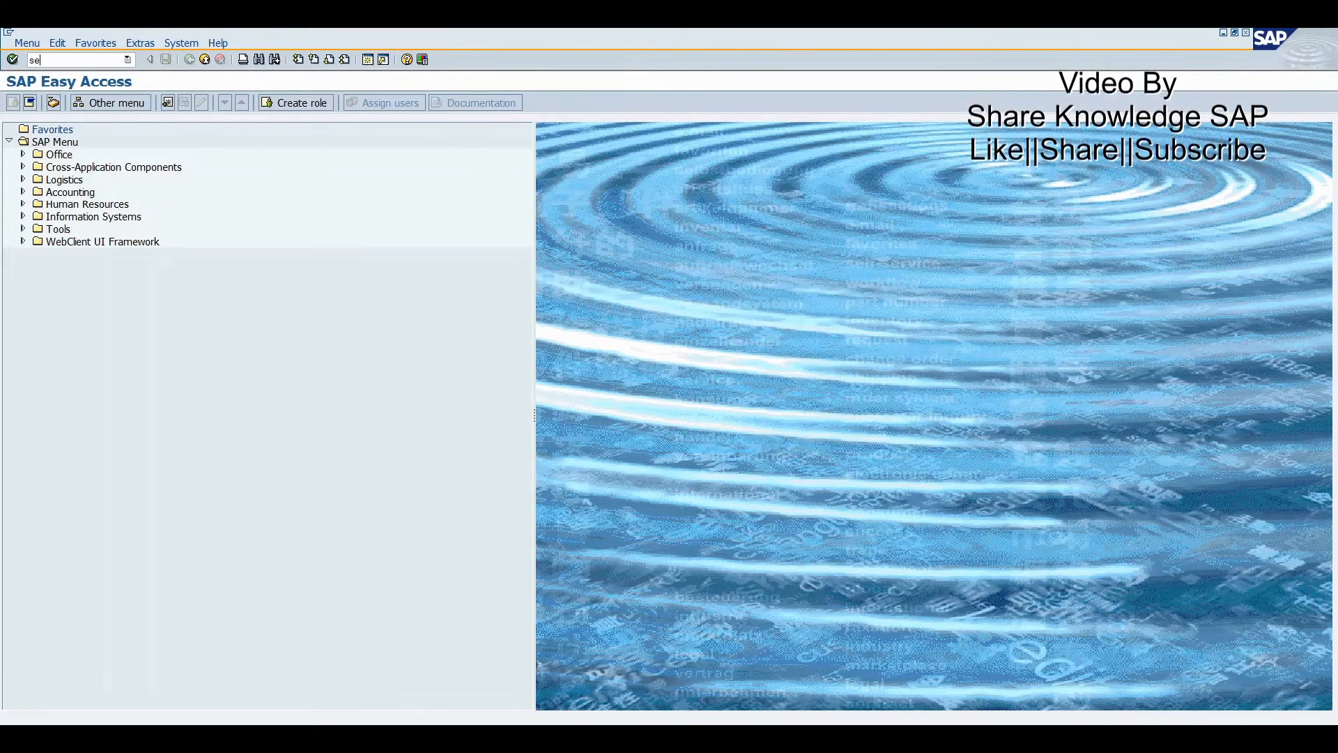
{"action": "type", "text": "16"}
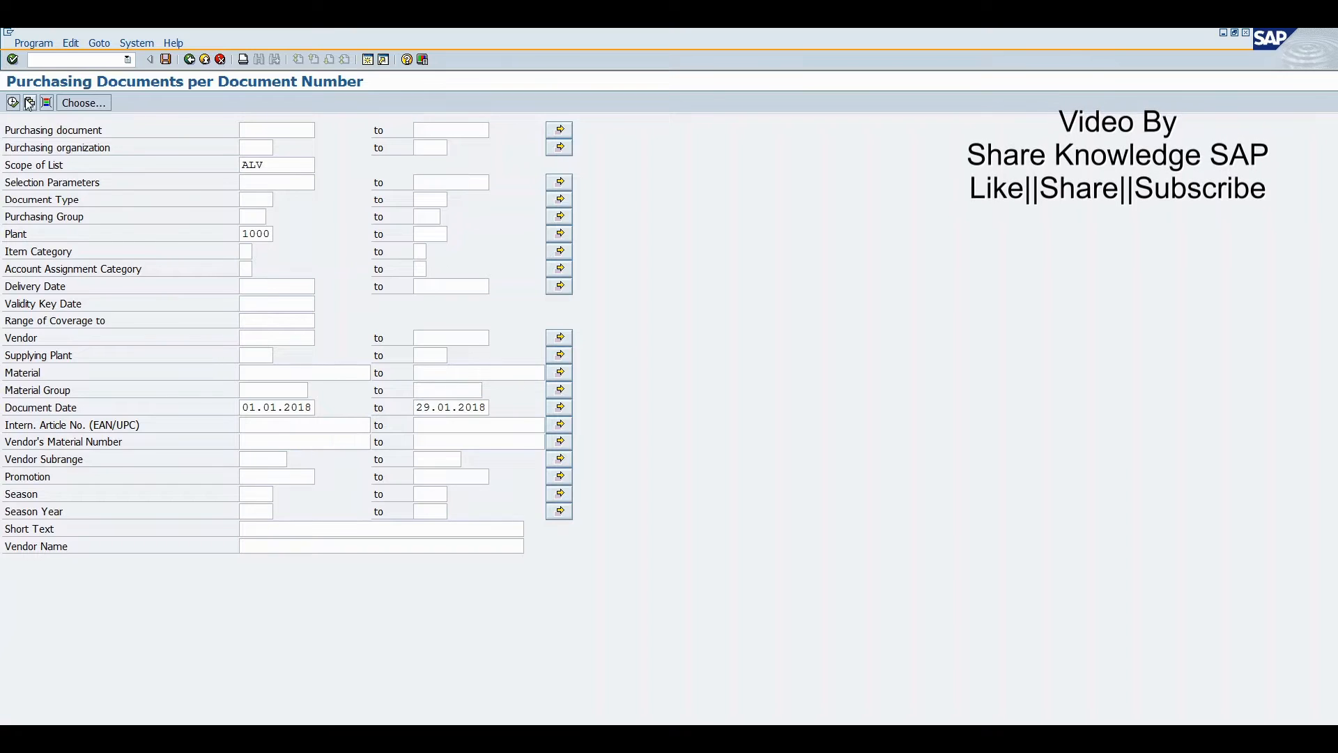
{"action": "left_click", "coordinate": [29, 102]}
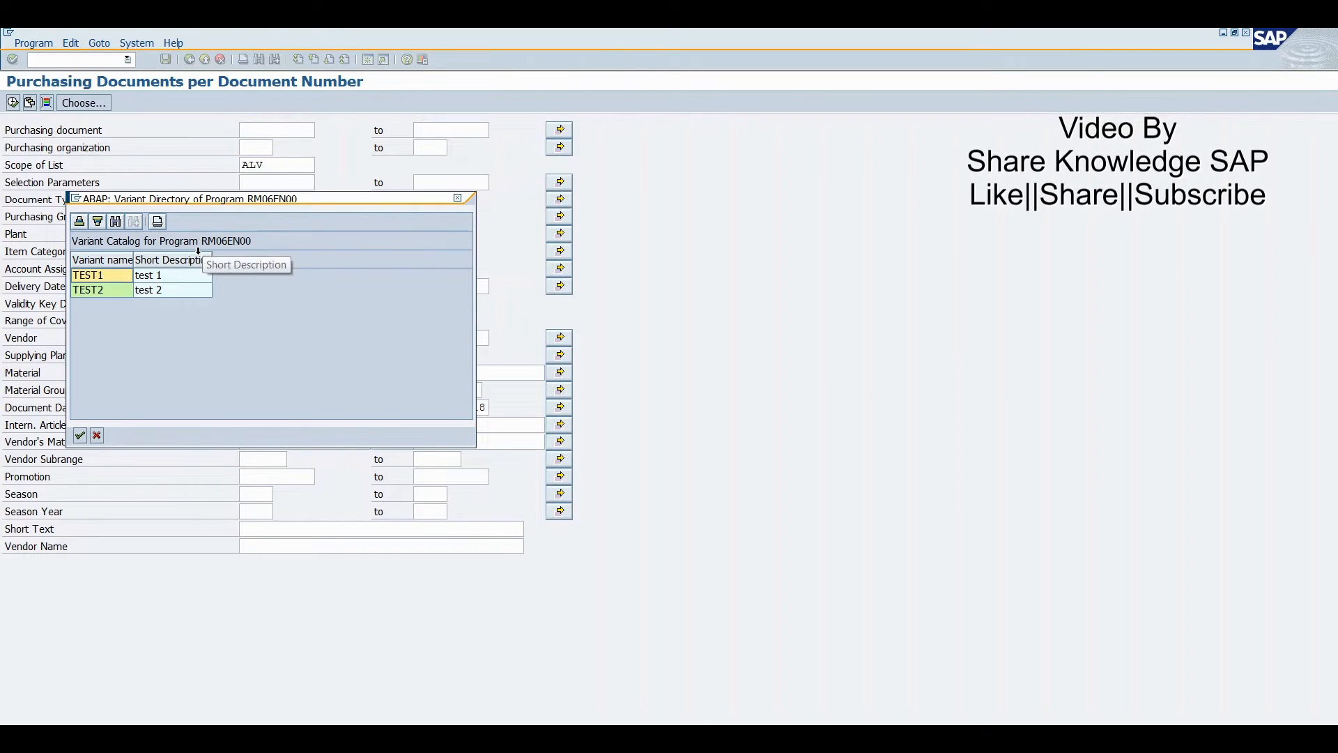
{"action": "mouse_move", "coordinate": [217, 250]}
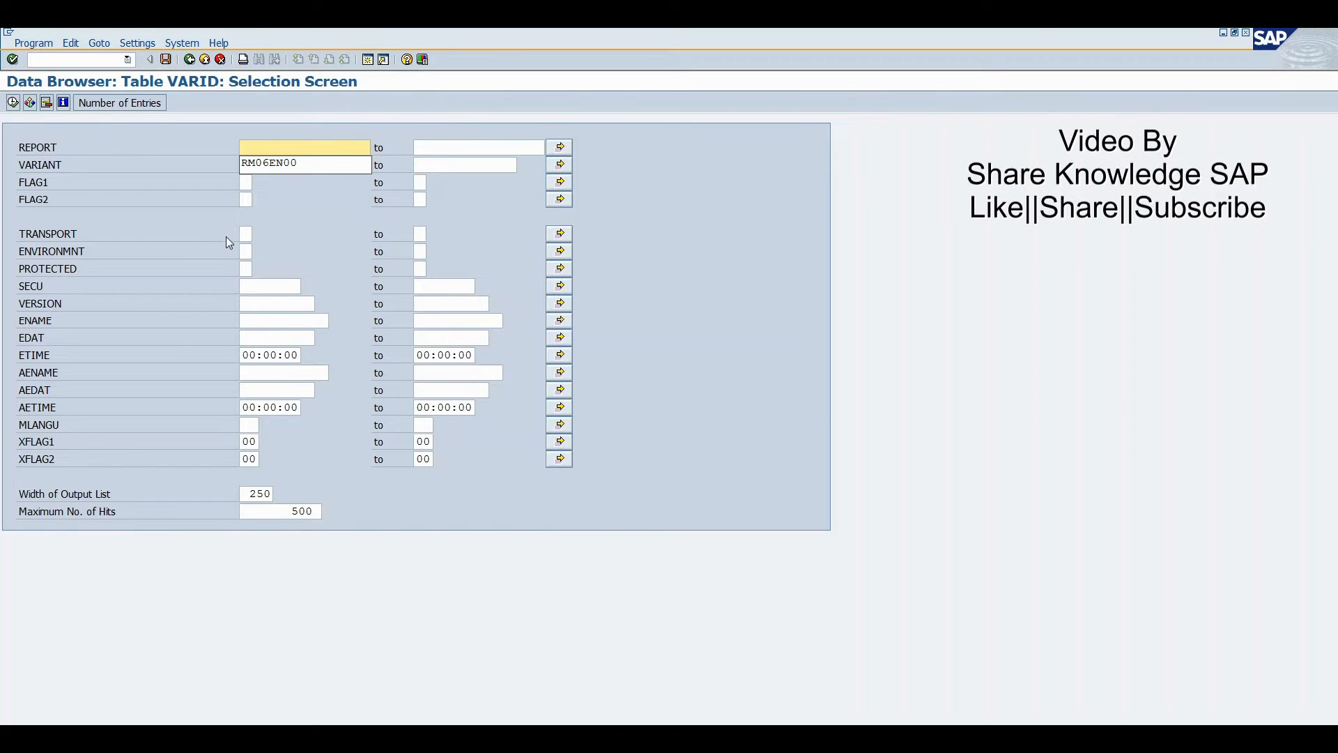
Filter VARID by report RM06EN00 and check which variants are protected
{"action": "left_click", "coordinate": [304, 147]}
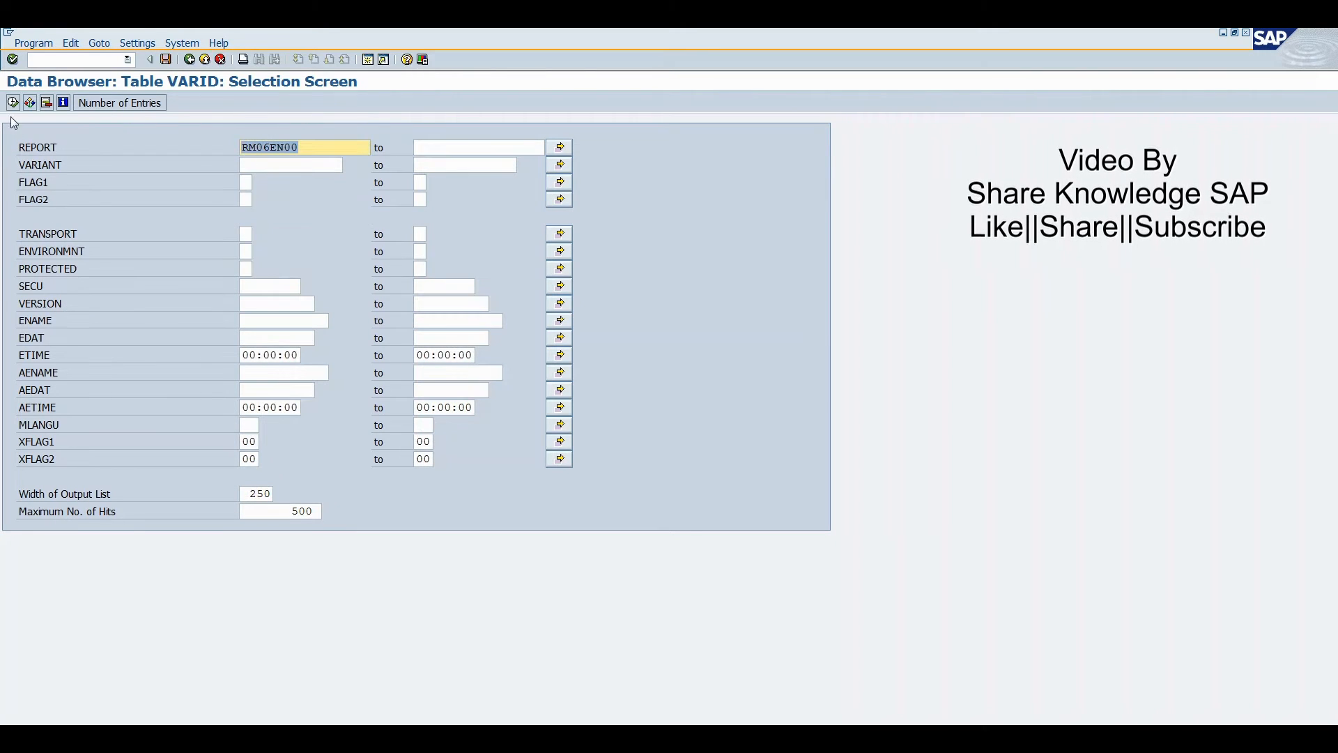
{"action": "left_click", "coordinate": [11, 103]}
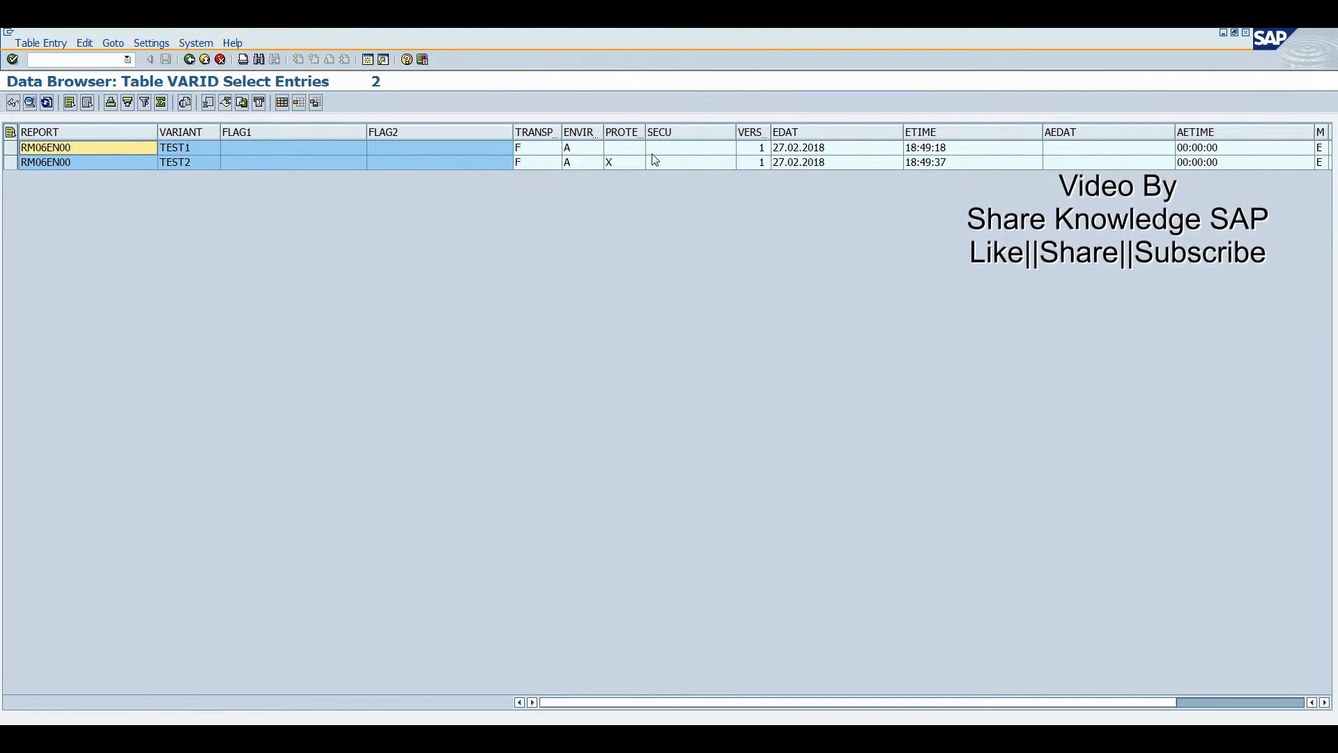
{"action": "left_click", "coordinate": [624, 147]}
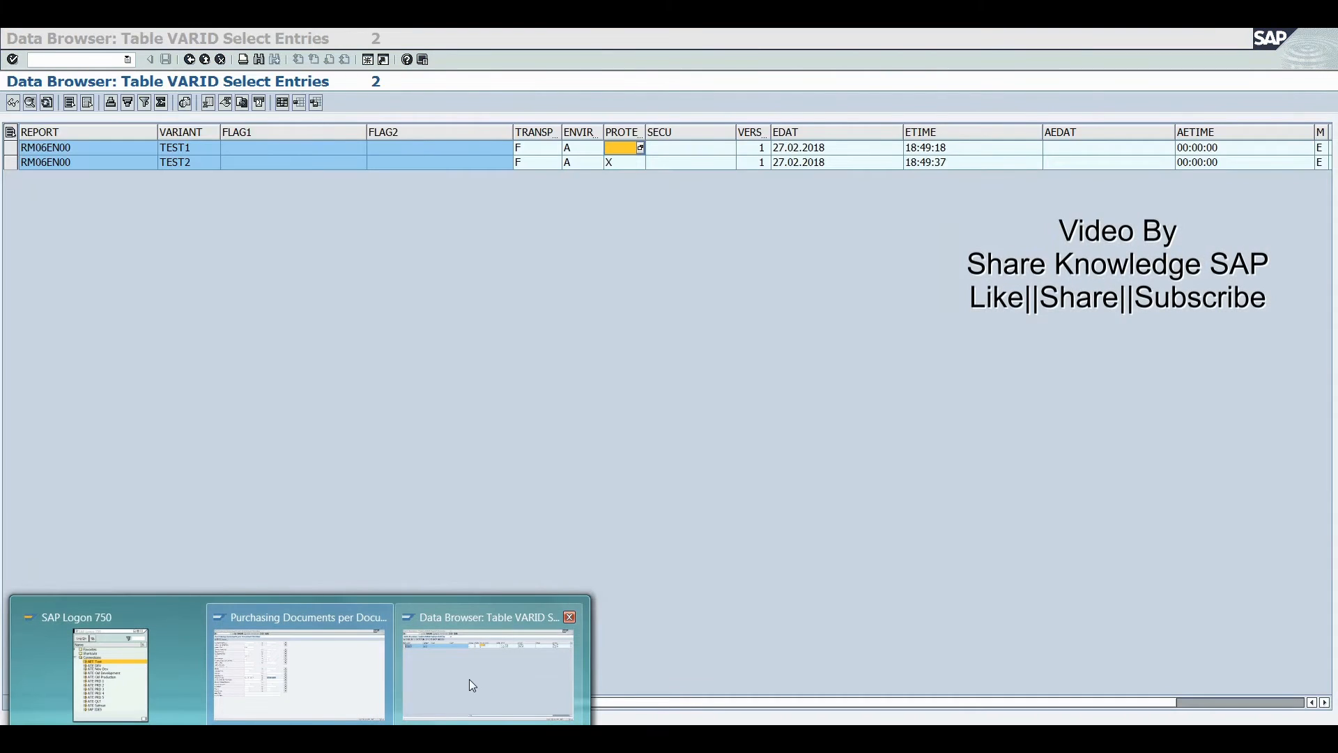
Glance at the purchasing documents window, then go back twice to SAP Easy Access
{"action": "left_click", "coordinate": [299, 670]}
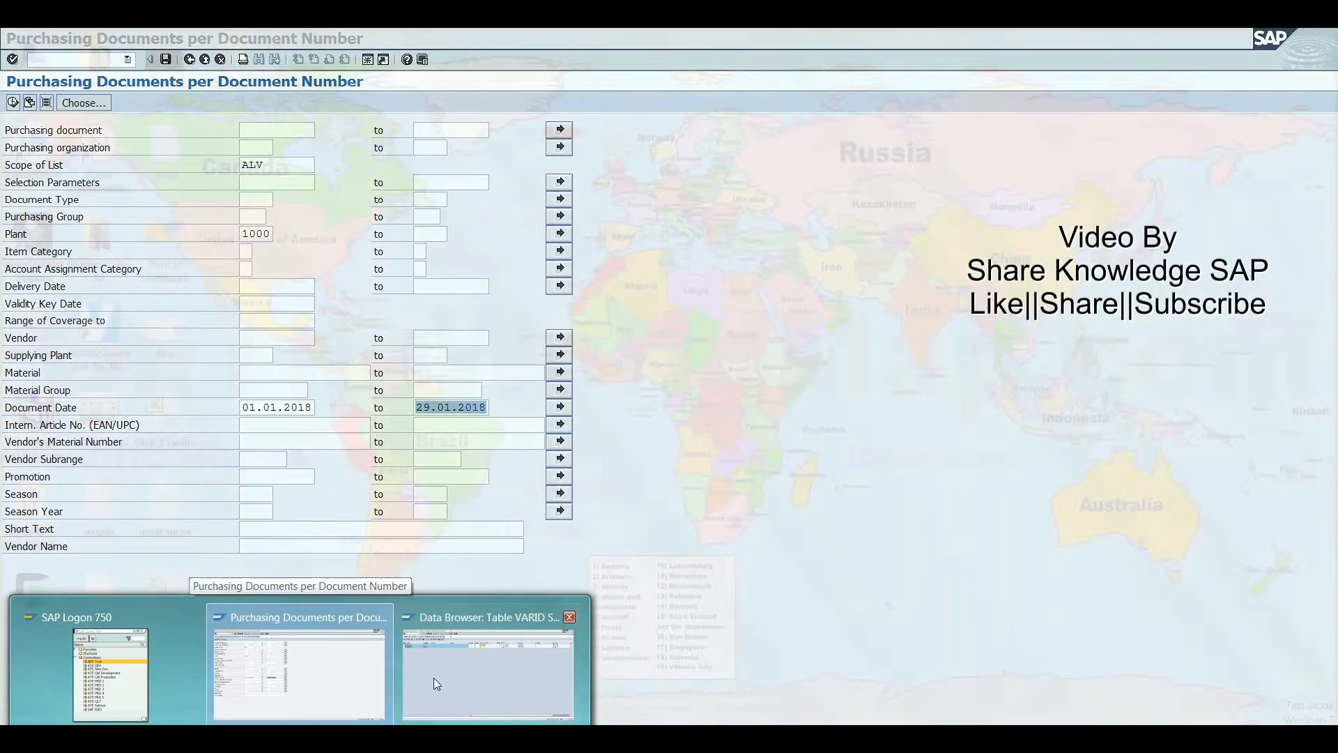
{"action": "left_click", "coordinate": [487, 670]}
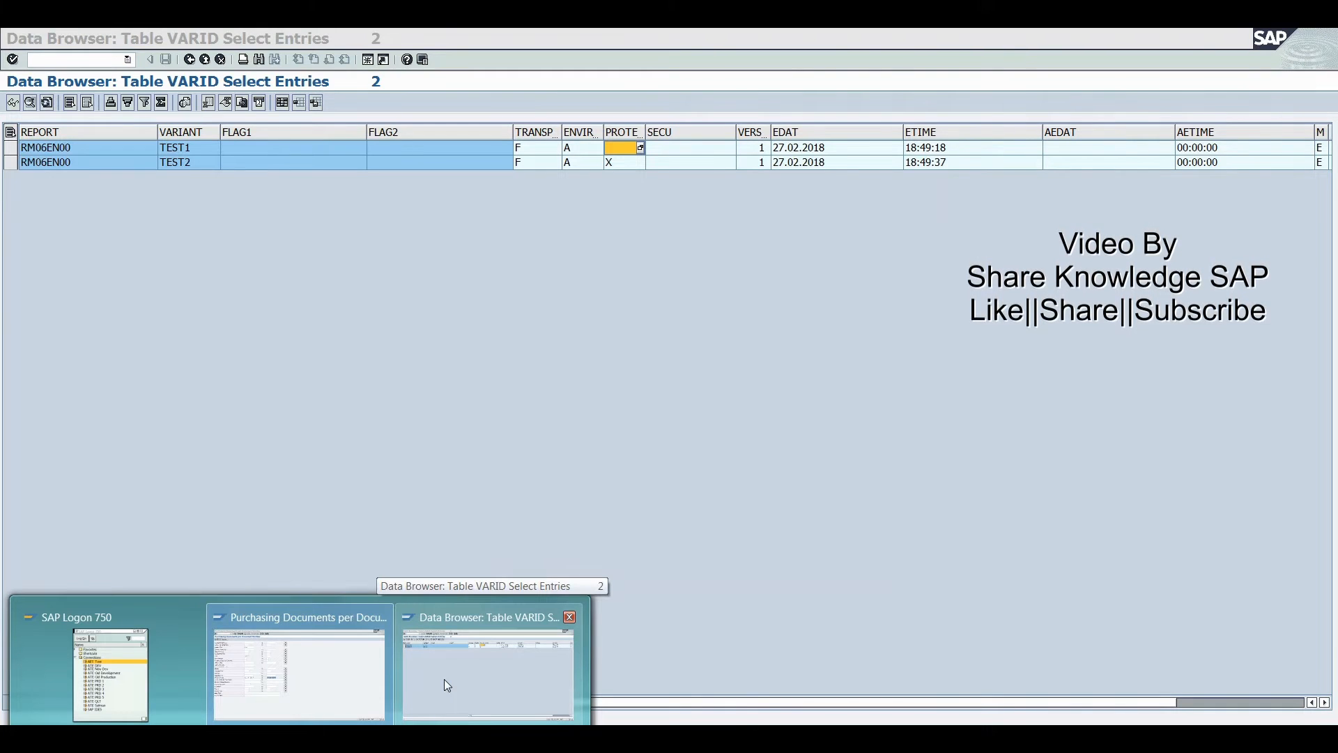
{"action": "left_click", "coordinate": [190, 58]}
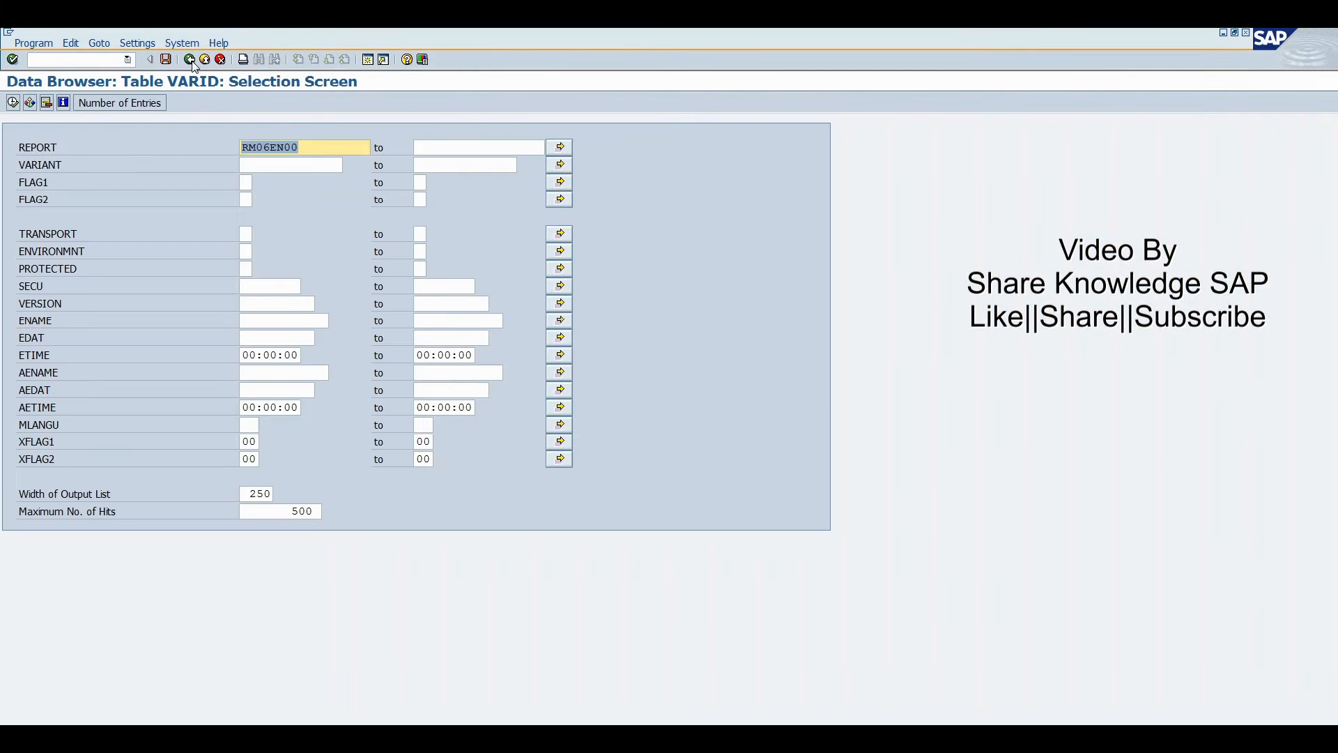
{"action": "left_click", "coordinate": [190, 58]}
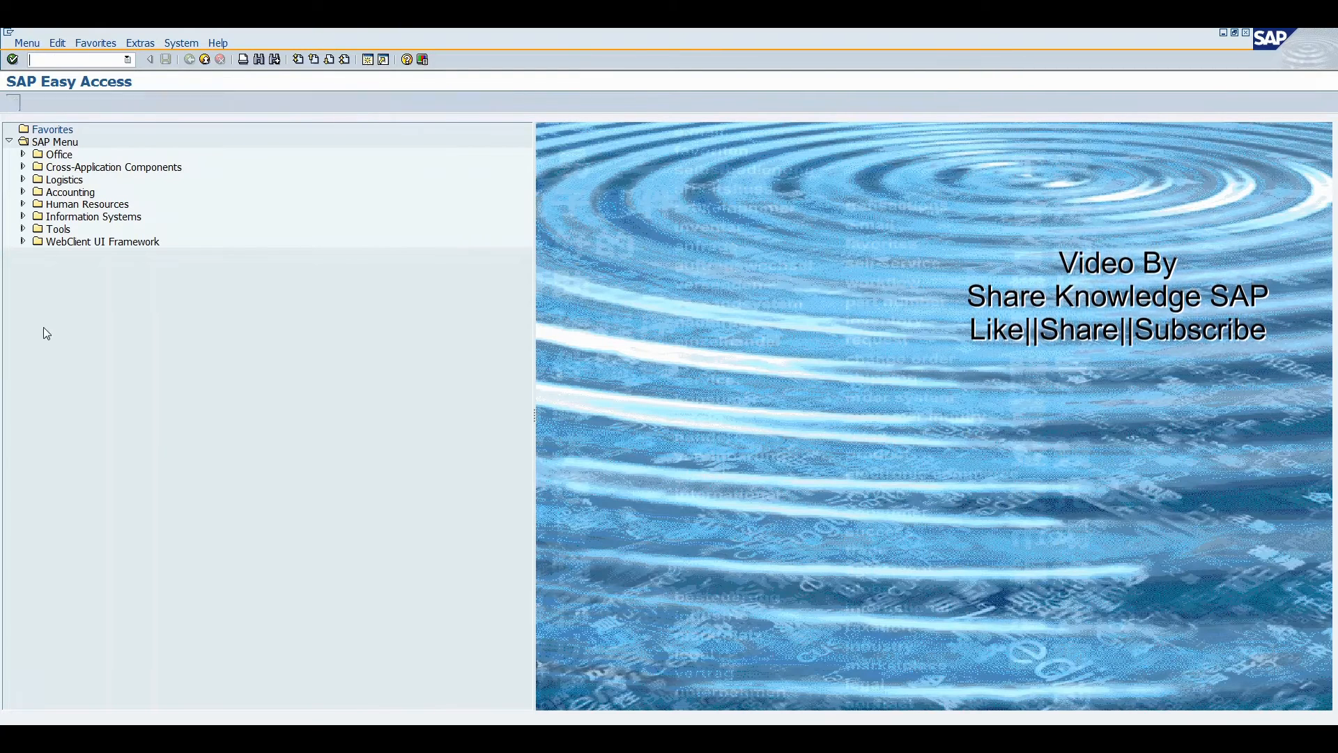
Run SE38 for program RM06EN00 and bring up its variants screen
{"action": "type", "text": "se38"}
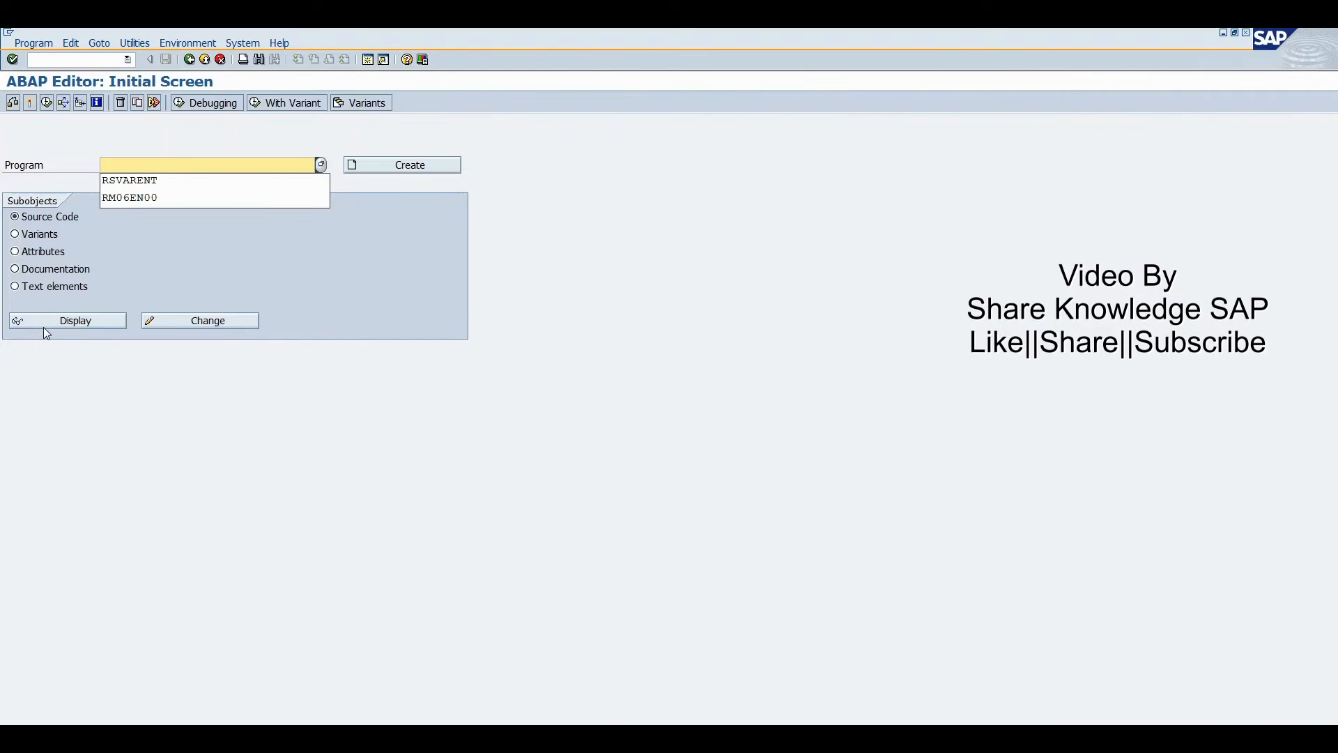
{"action": "left_click", "coordinate": [129, 197]}
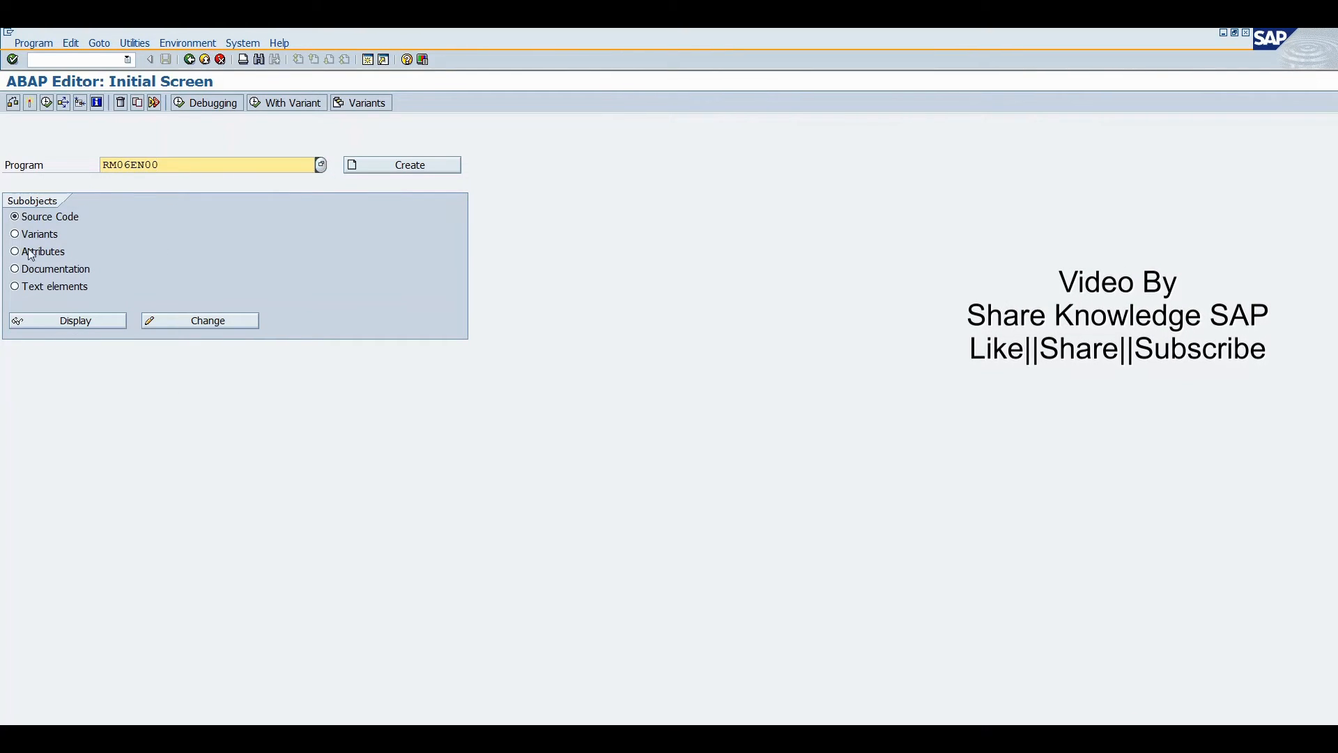
{"action": "left_click", "coordinate": [14, 234]}
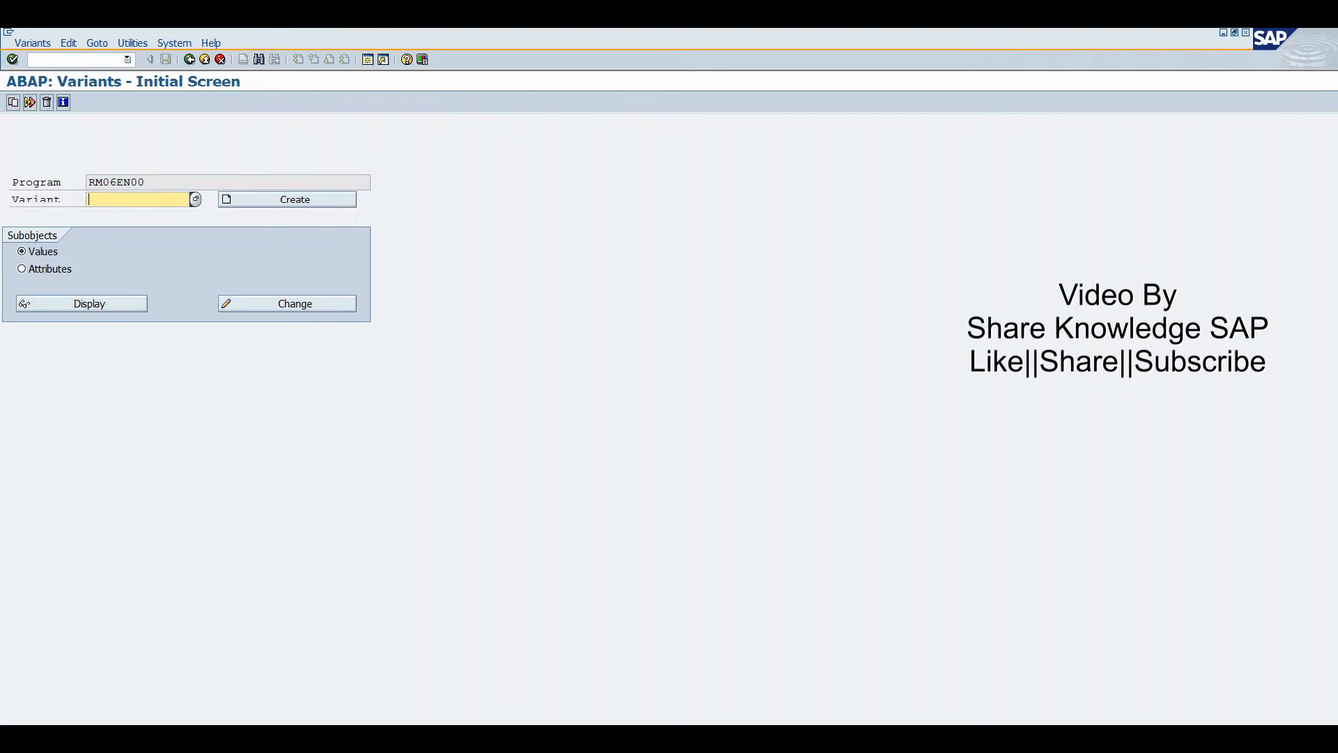
{"action": "left_click", "coordinate": [194, 198]}
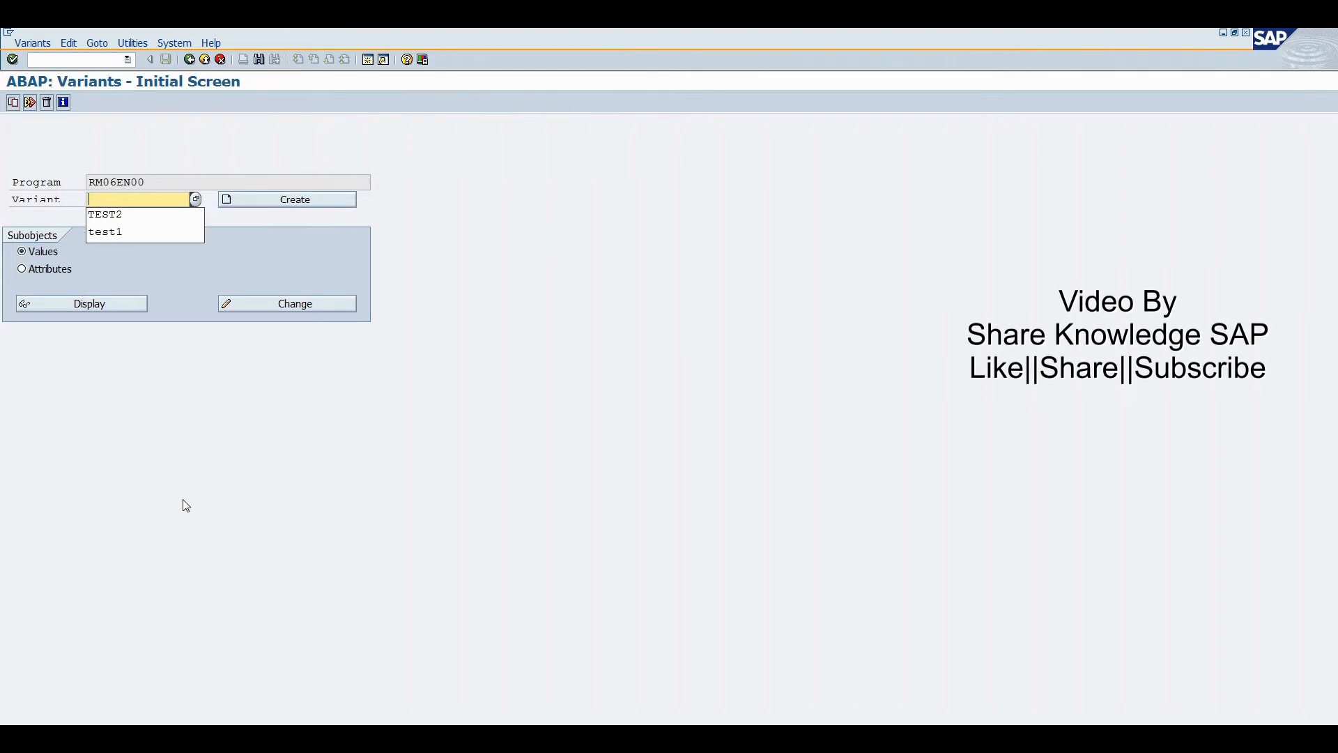
{"action": "mouse_move", "coordinate": [135, 370]}
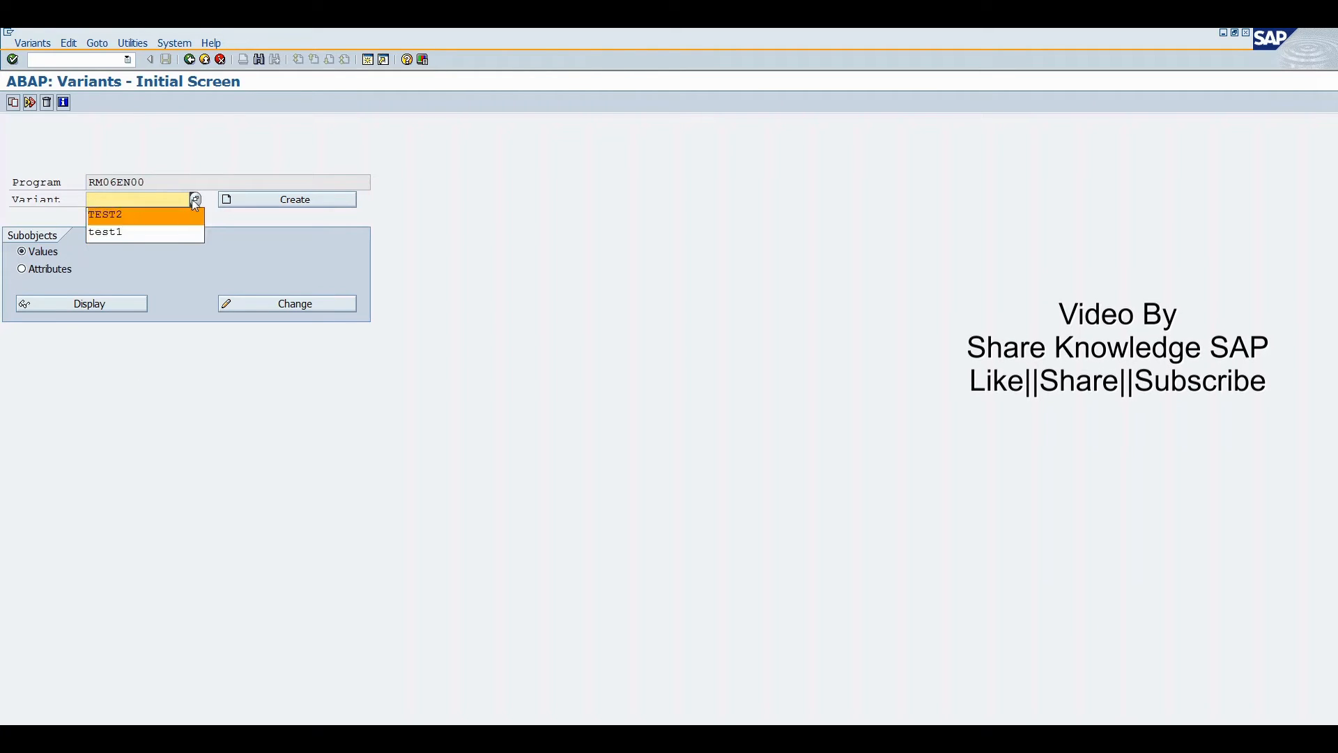
Pick TEST1 from RM06EN00's variant directory
{"action": "left_click", "coordinate": [193, 199]}
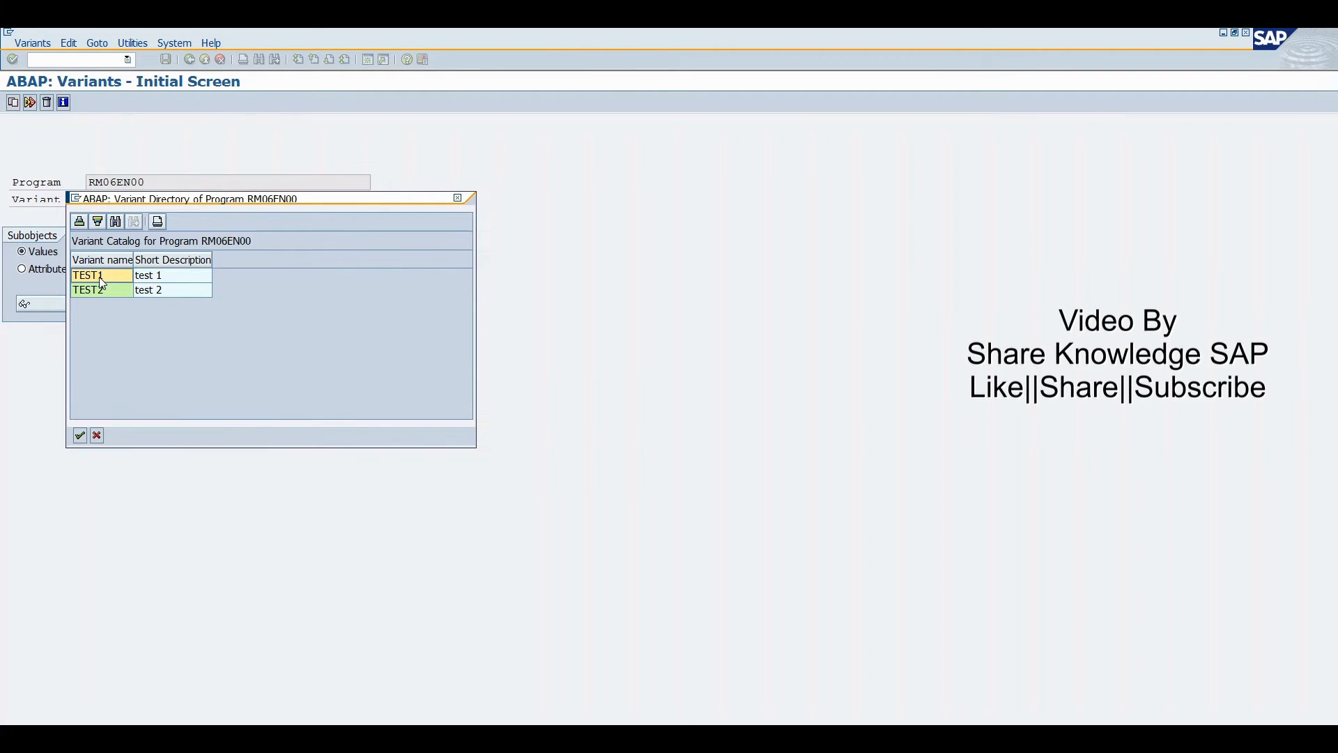
{"action": "double_click", "coordinate": [102, 275]}
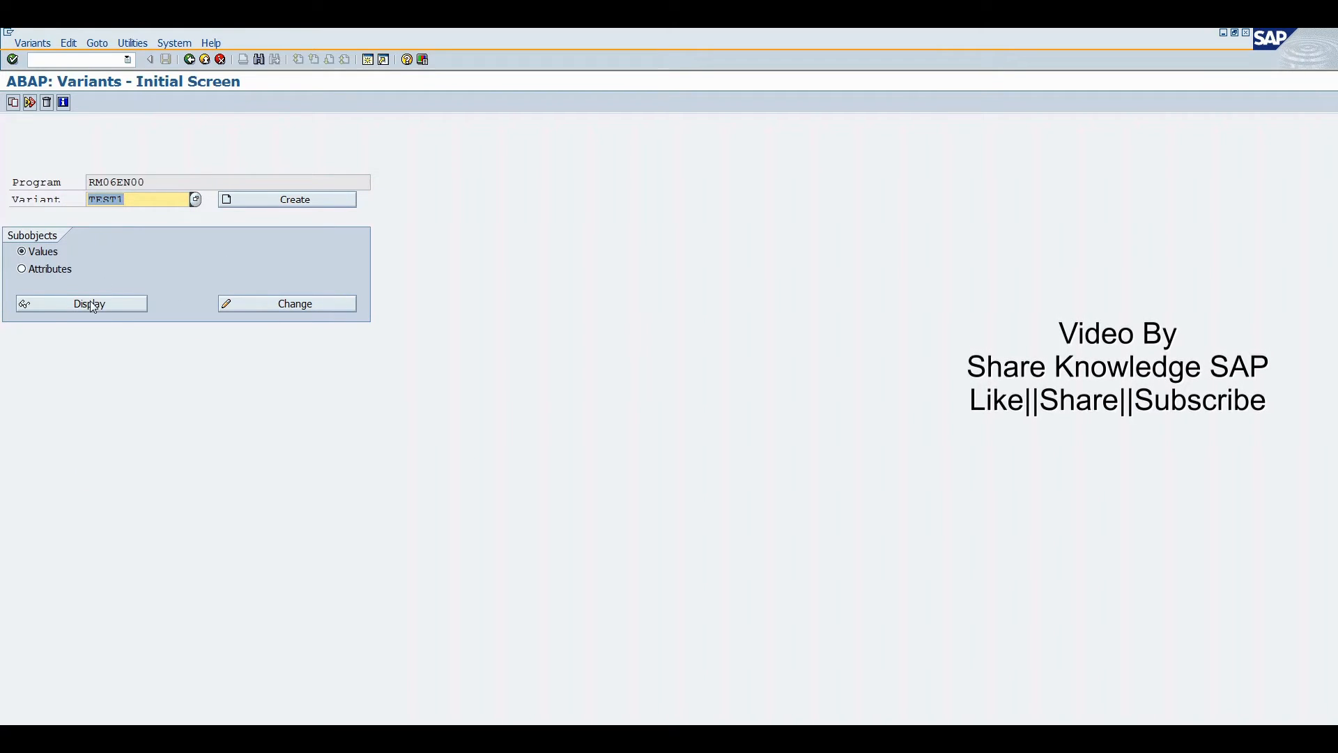
{"action": "mouse_move", "coordinate": [182, 166]}
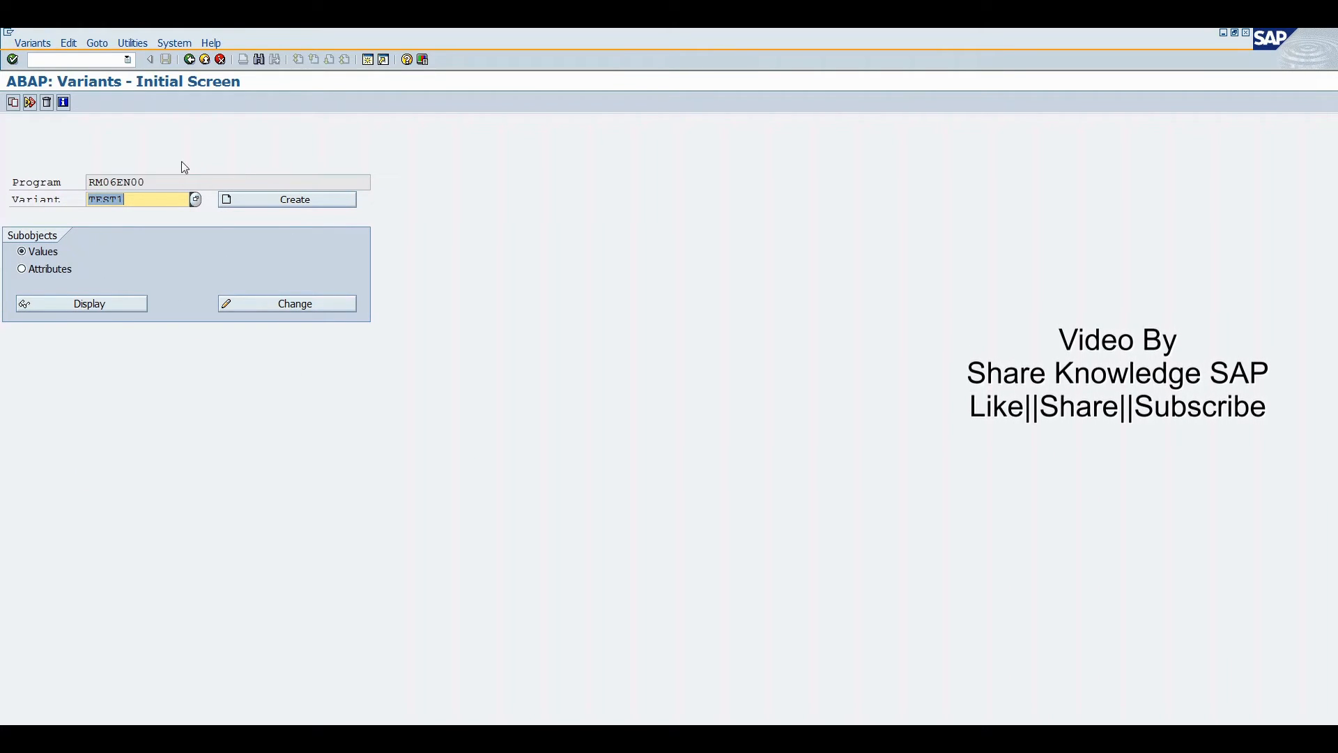
{"action": "mouse_move", "coordinate": [45, 119]}
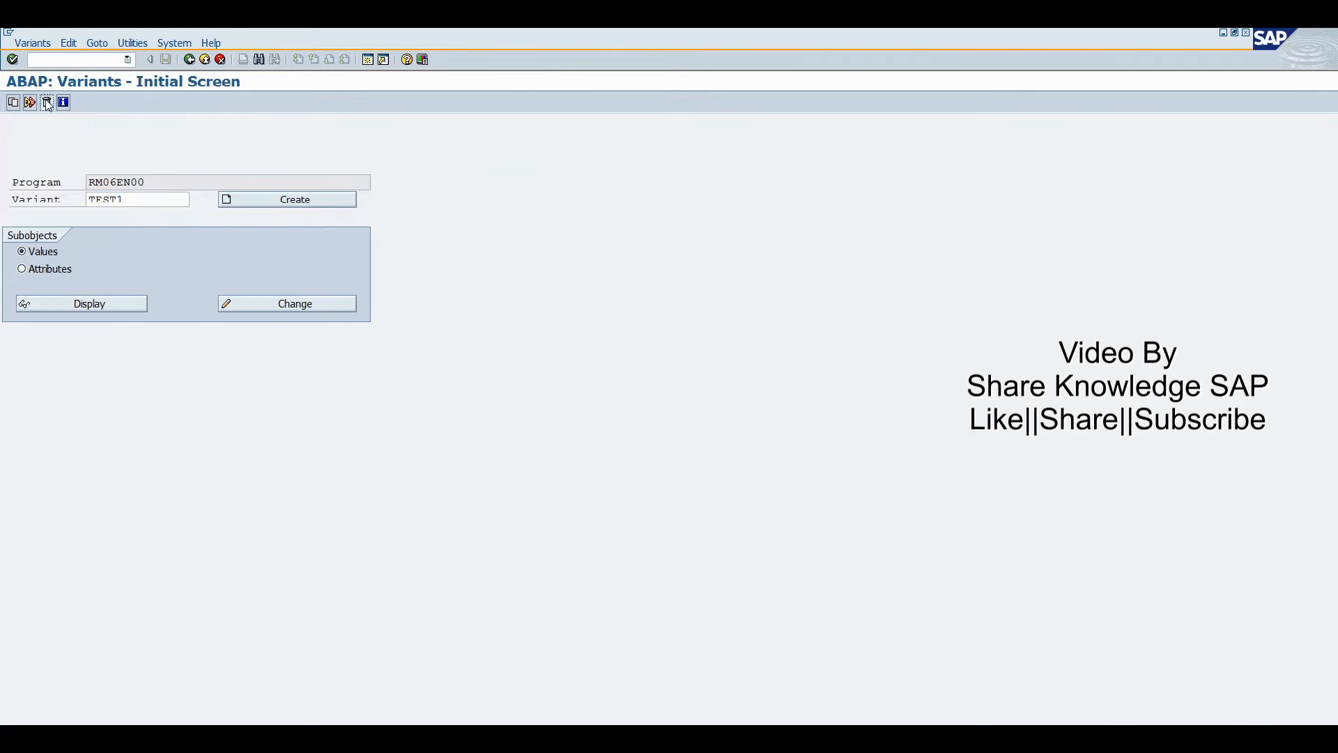
Delete variant TEST1 in all clients and confirm the deletion
{"action": "left_click", "coordinate": [47, 102]}
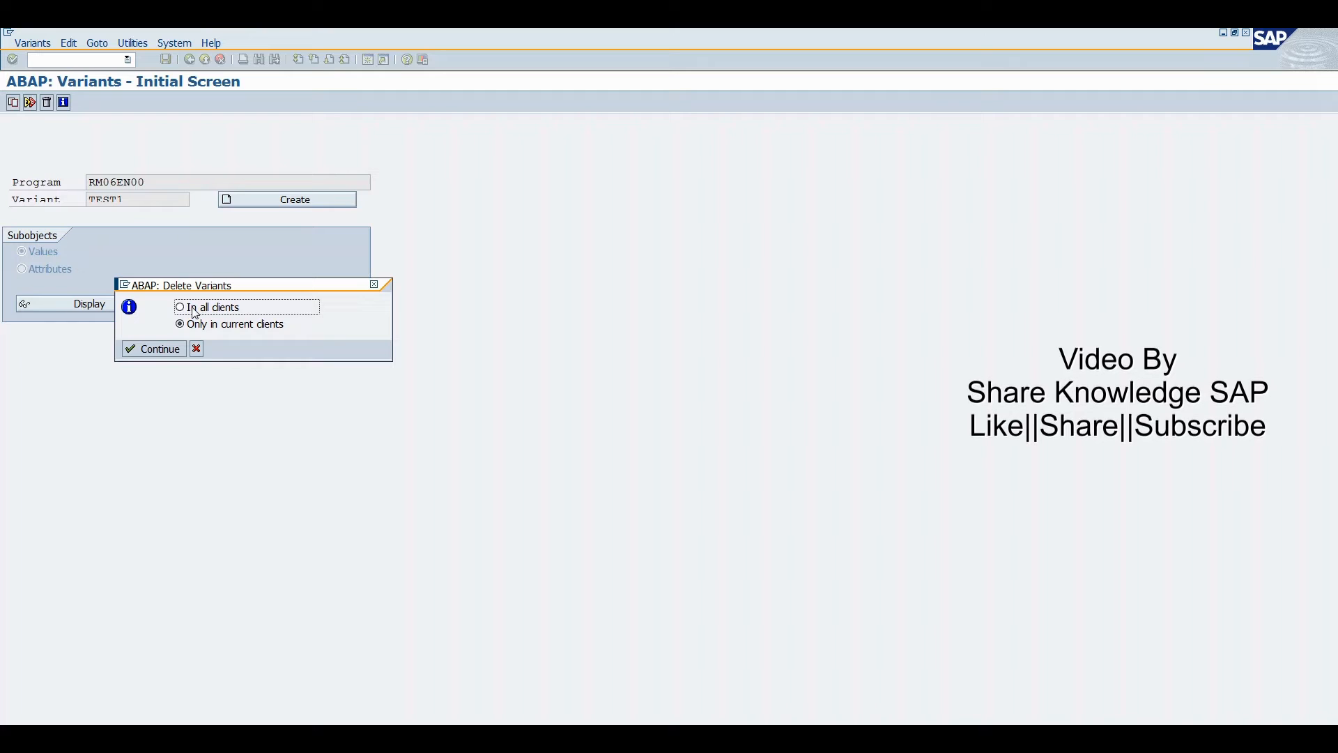
{"action": "left_click", "coordinate": [180, 307]}
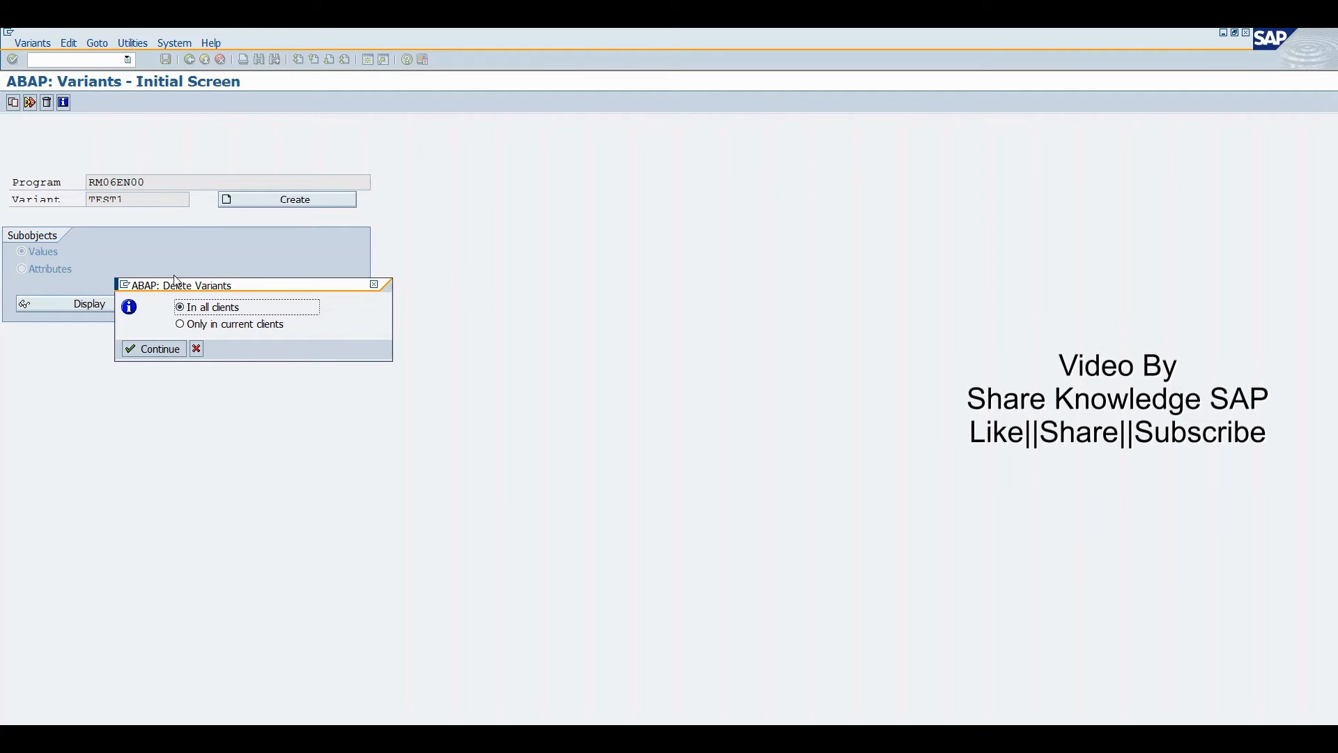
{"action": "mouse_move", "coordinate": [154, 349]}
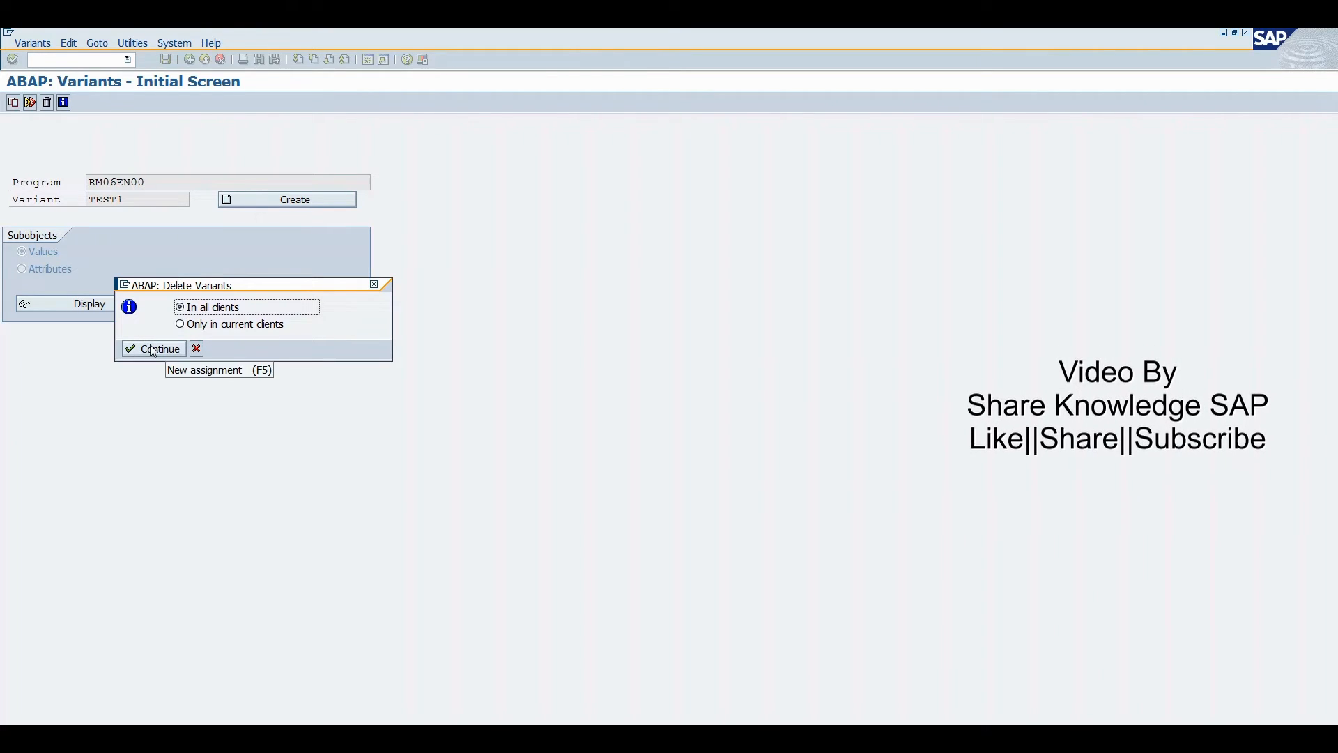
{"action": "left_click", "coordinate": [154, 349]}
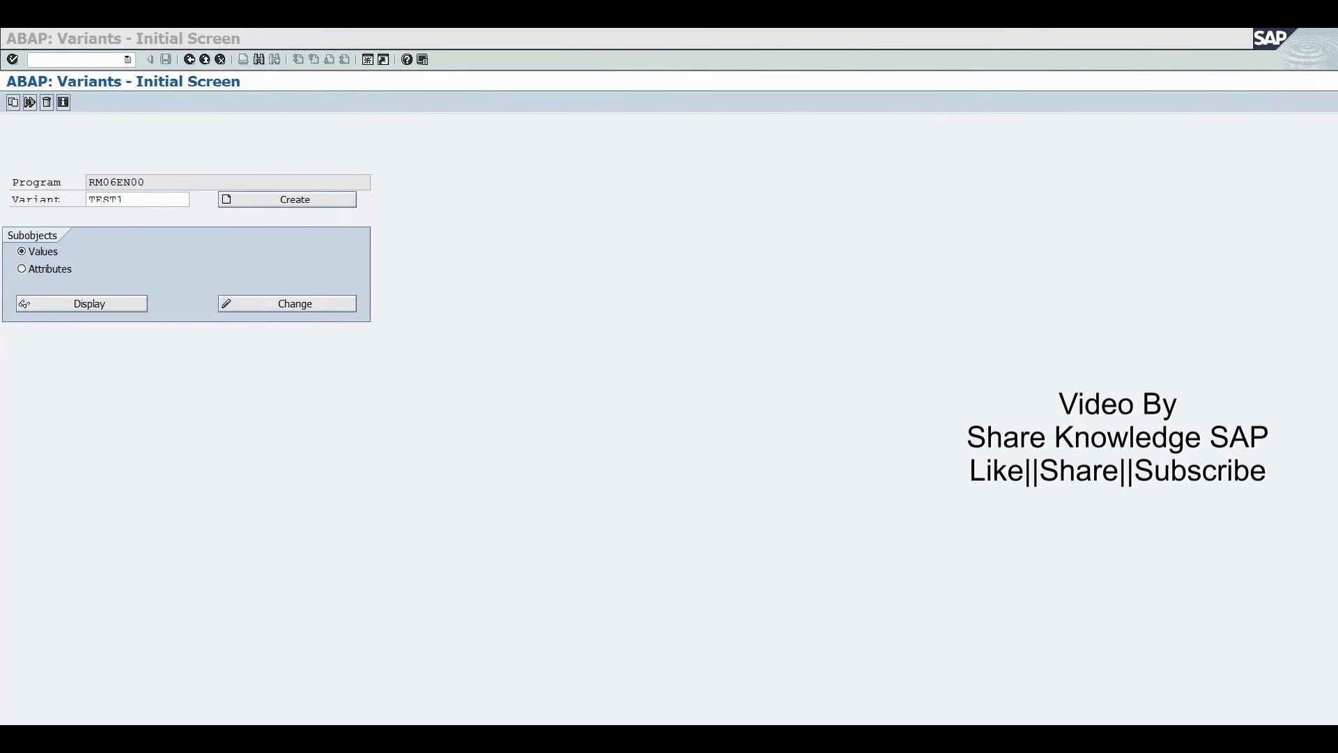
Restore and maximize SAP Easy Access, then display VARID entries for RM06EN00 via SE16
{"action": "right_click", "coordinate": [674, 617]}
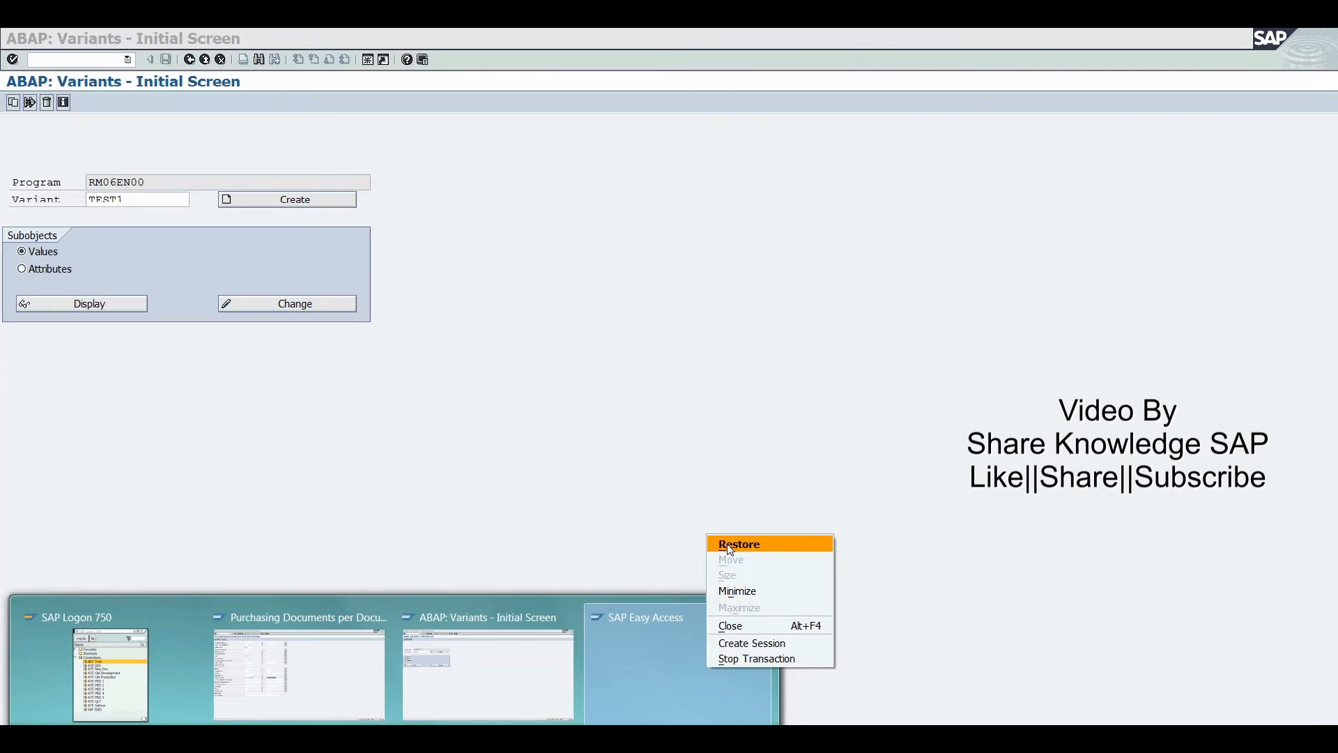
{"action": "left_click", "coordinate": [737, 543]}
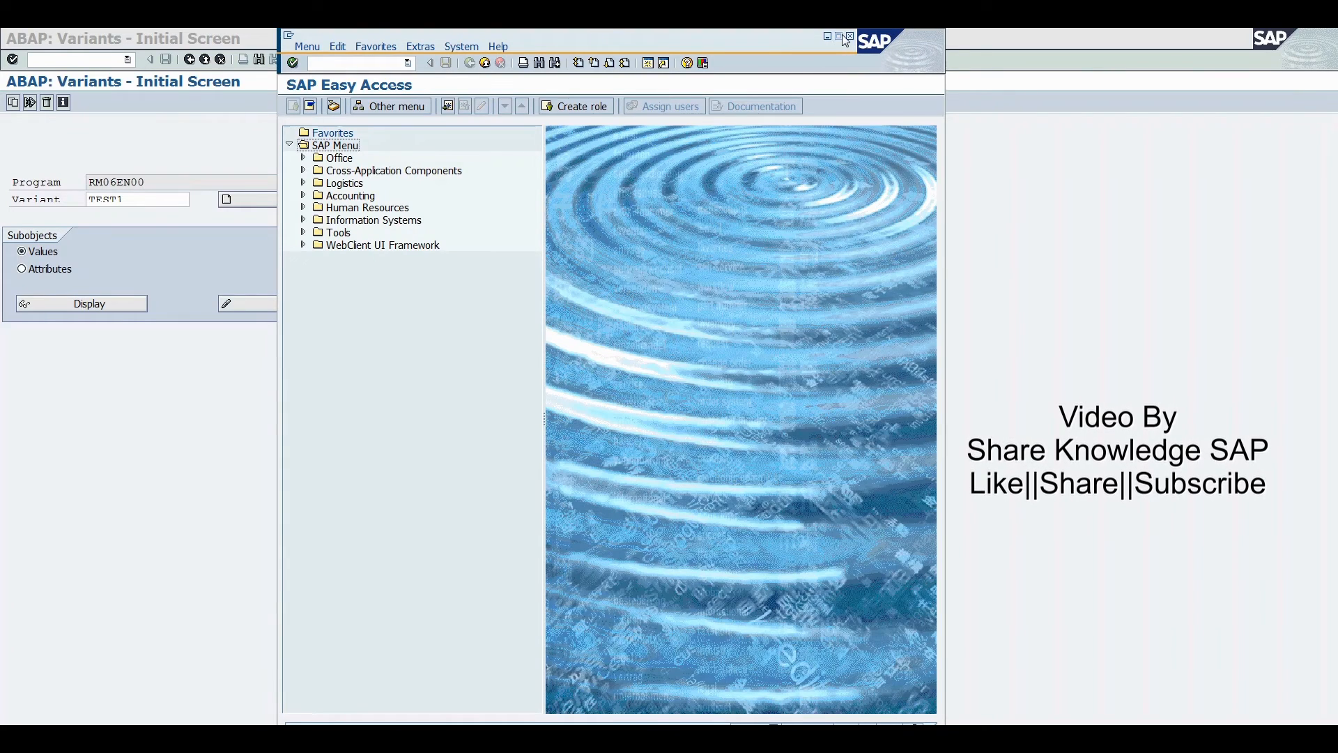
{"action": "left_click", "coordinate": [837, 35]}
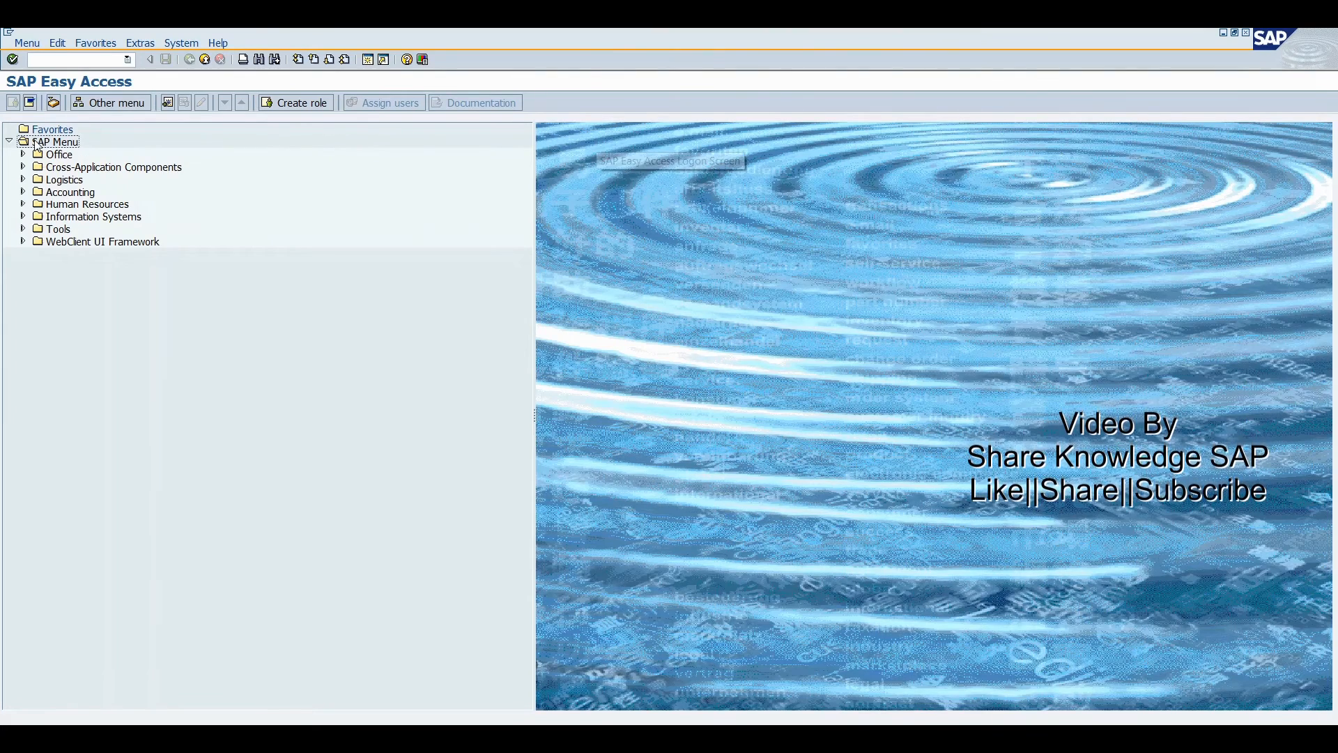
{"action": "type", "text": "se16"}
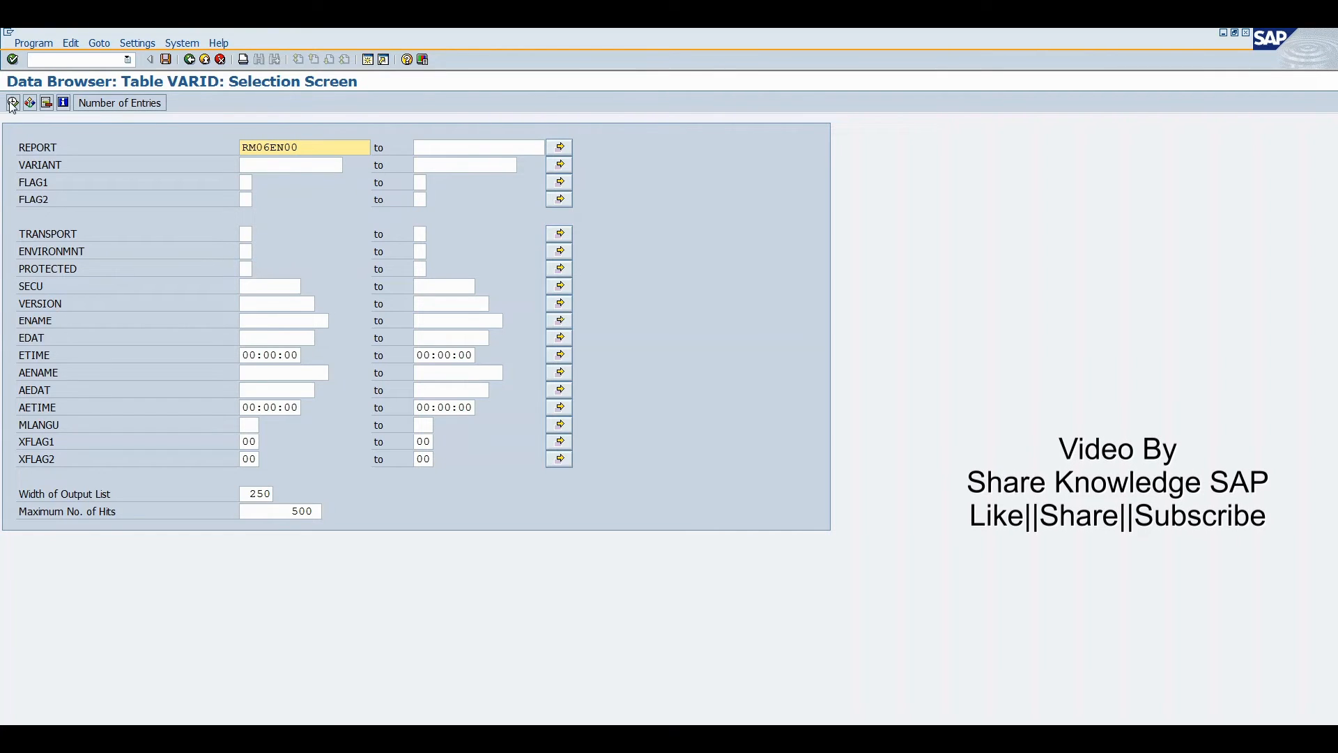
{"action": "left_click", "coordinate": [11, 102]}
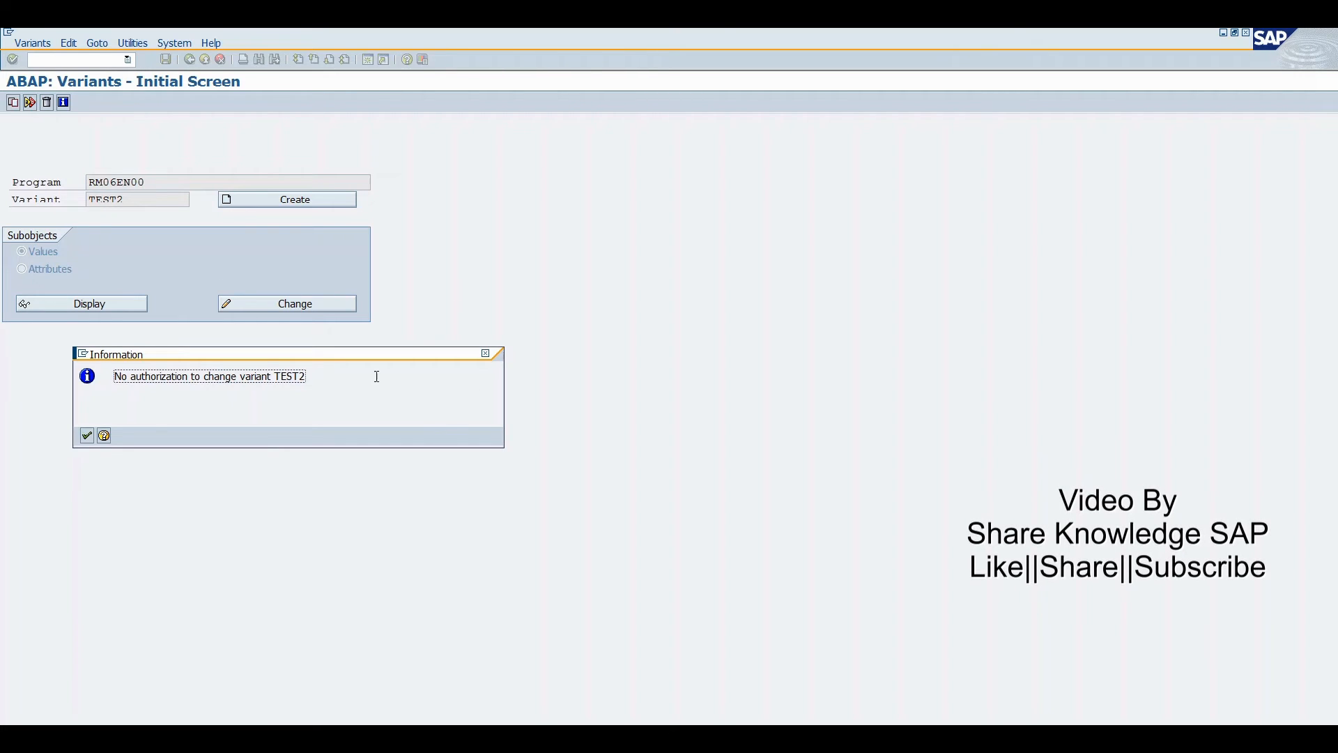
{"action": "mouse_move", "coordinate": [202, 265]}
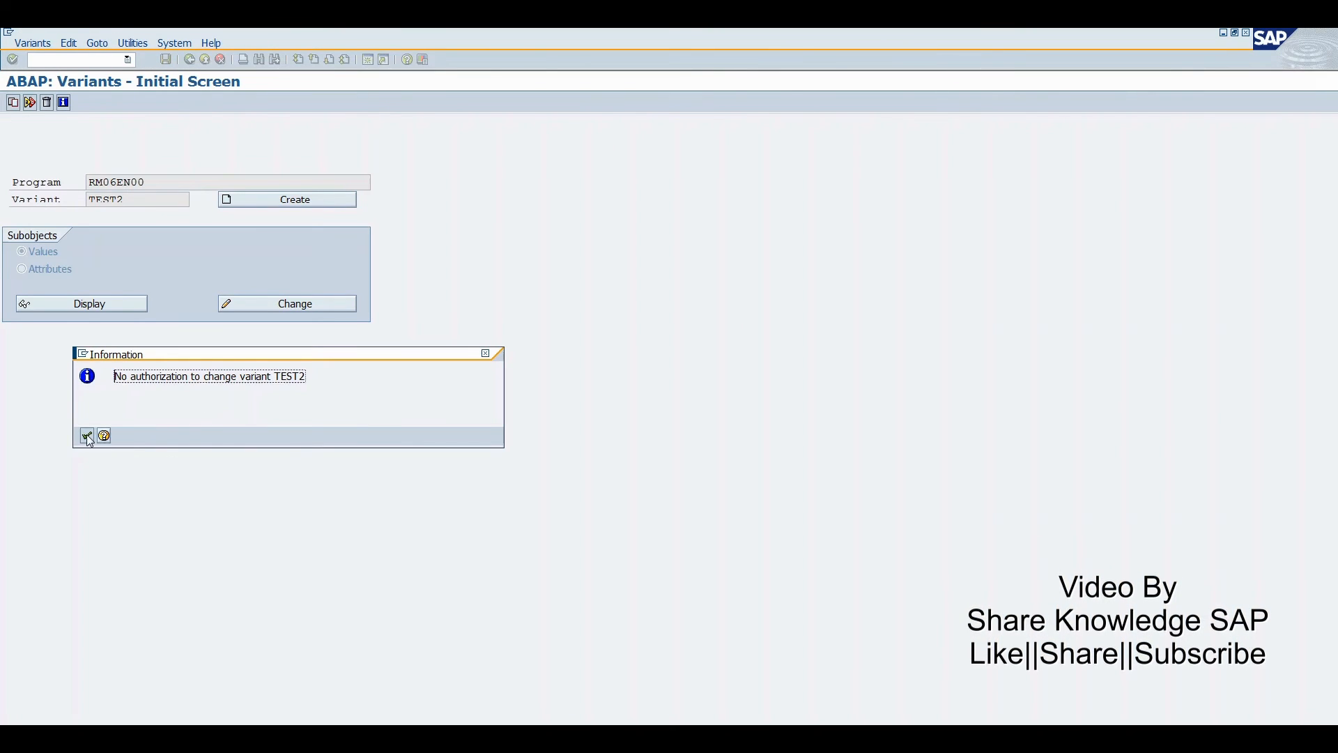
Acknowledge the 'No authorization to change variant TEST2' popup
{"action": "left_click", "coordinate": [86, 435]}
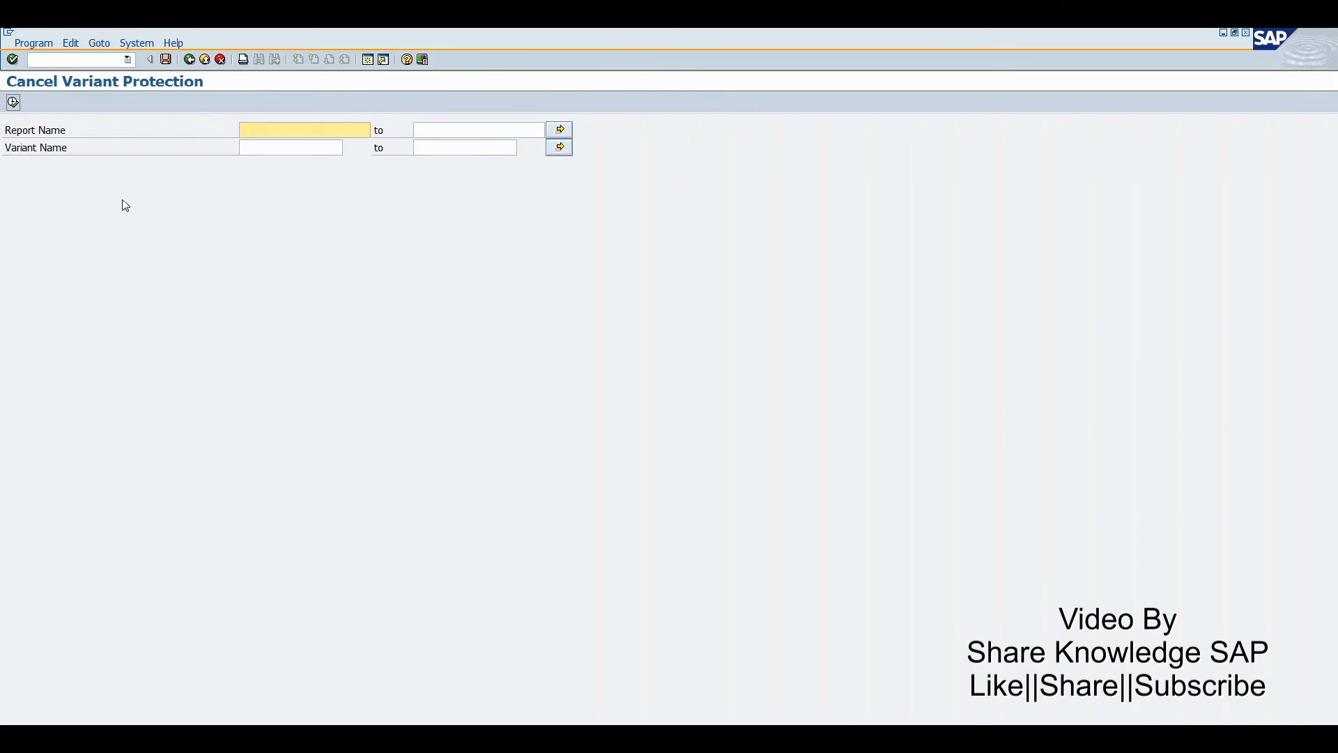
Cancel protection on RM06EN00's variants, close the unlocked message, and go back
{"action": "left_click", "coordinate": [304, 130]}
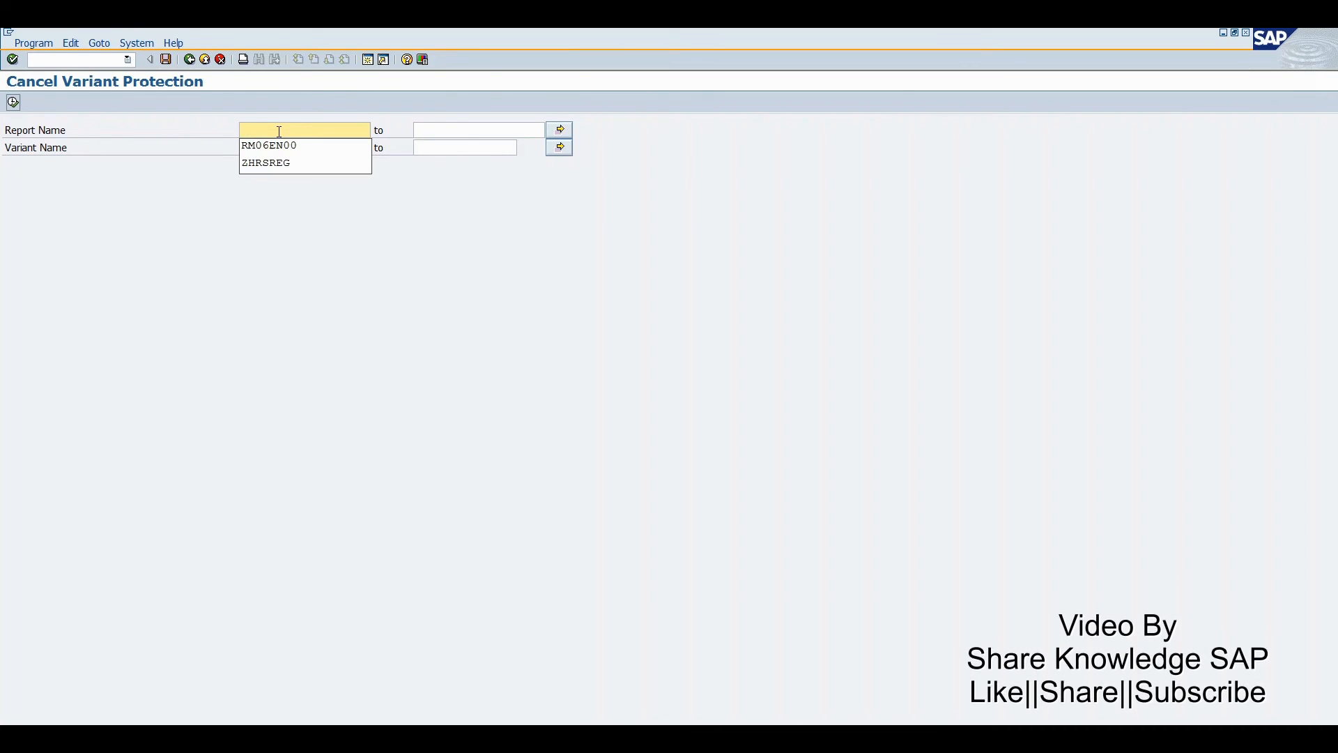
{"action": "left_click", "coordinate": [269, 145]}
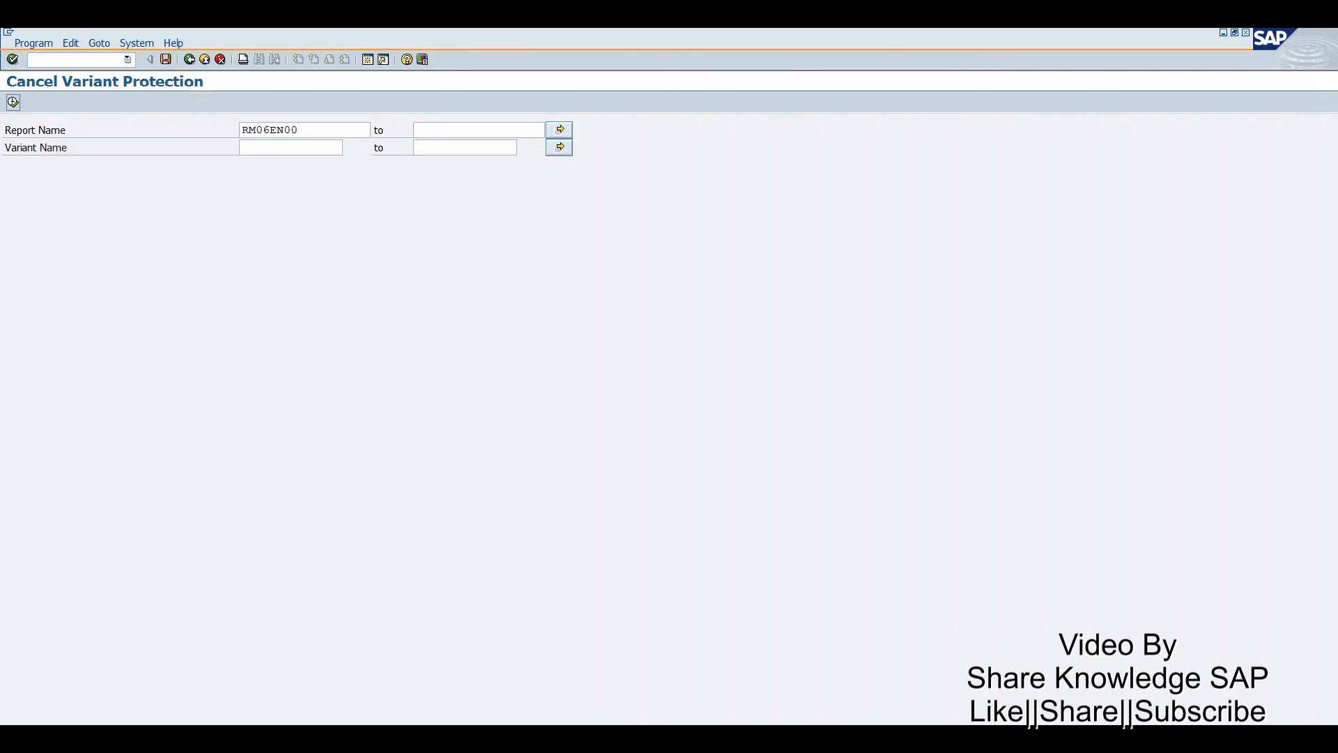
{"action": "left_click", "coordinate": [13, 102]}
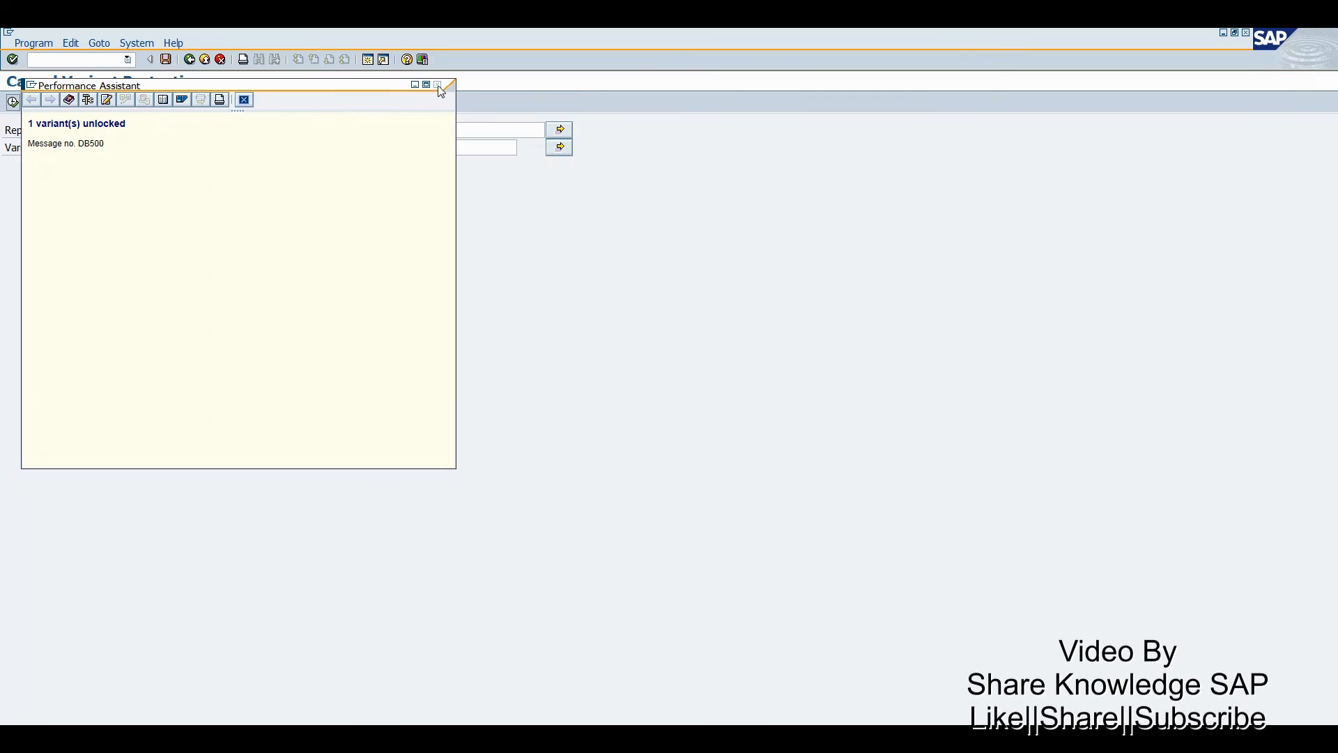
{"action": "left_click", "coordinate": [439, 92]}
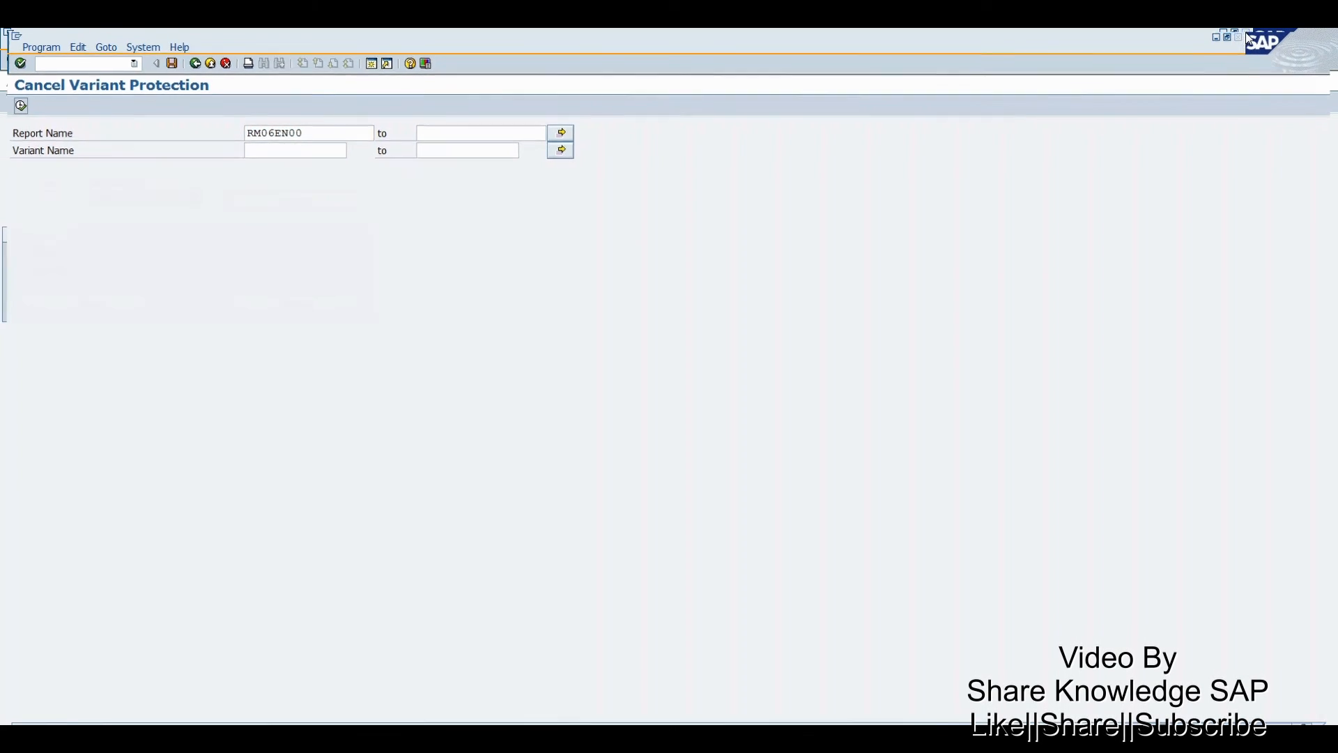
{"action": "left_click", "coordinate": [20, 106]}
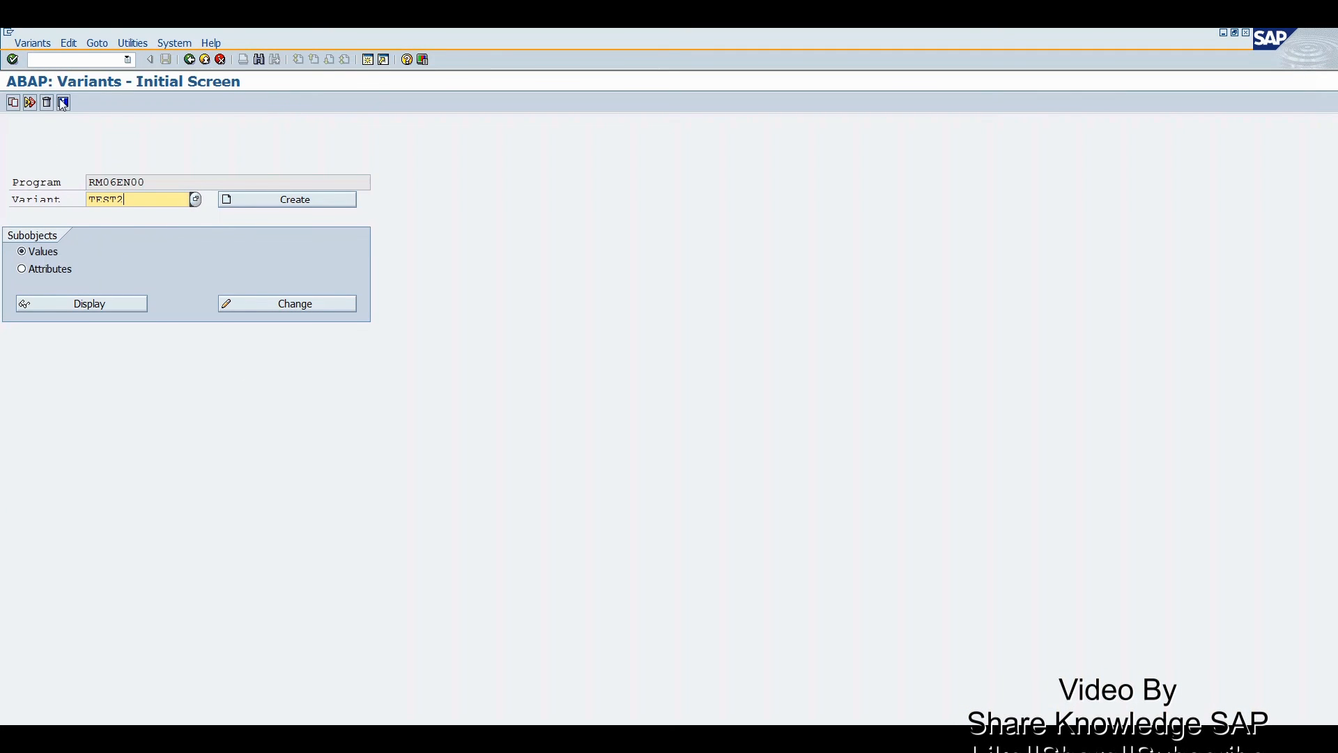
Delete variant TEST2 of RM06EN00 in all clients and exit to SAP Easy Access
{"action": "left_click", "coordinate": [46, 103]}
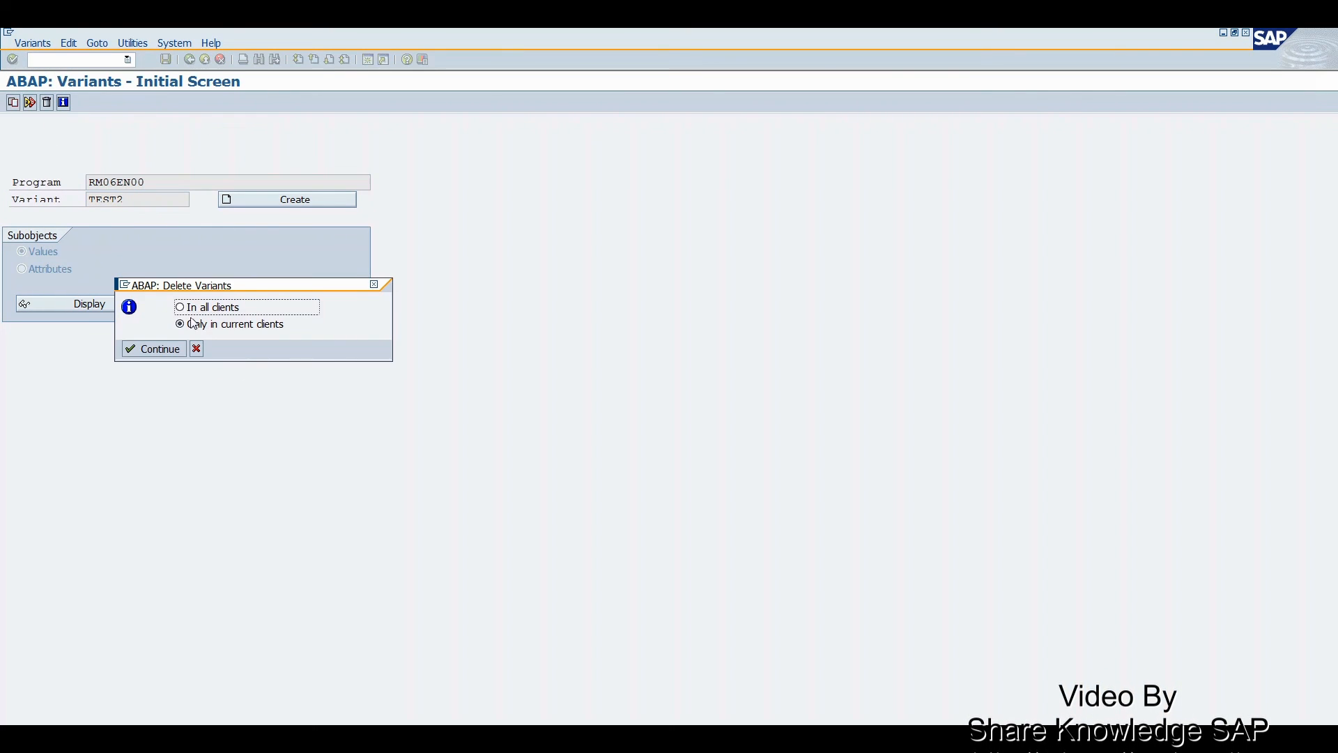
{"action": "left_click", "coordinate": [180, 307]}
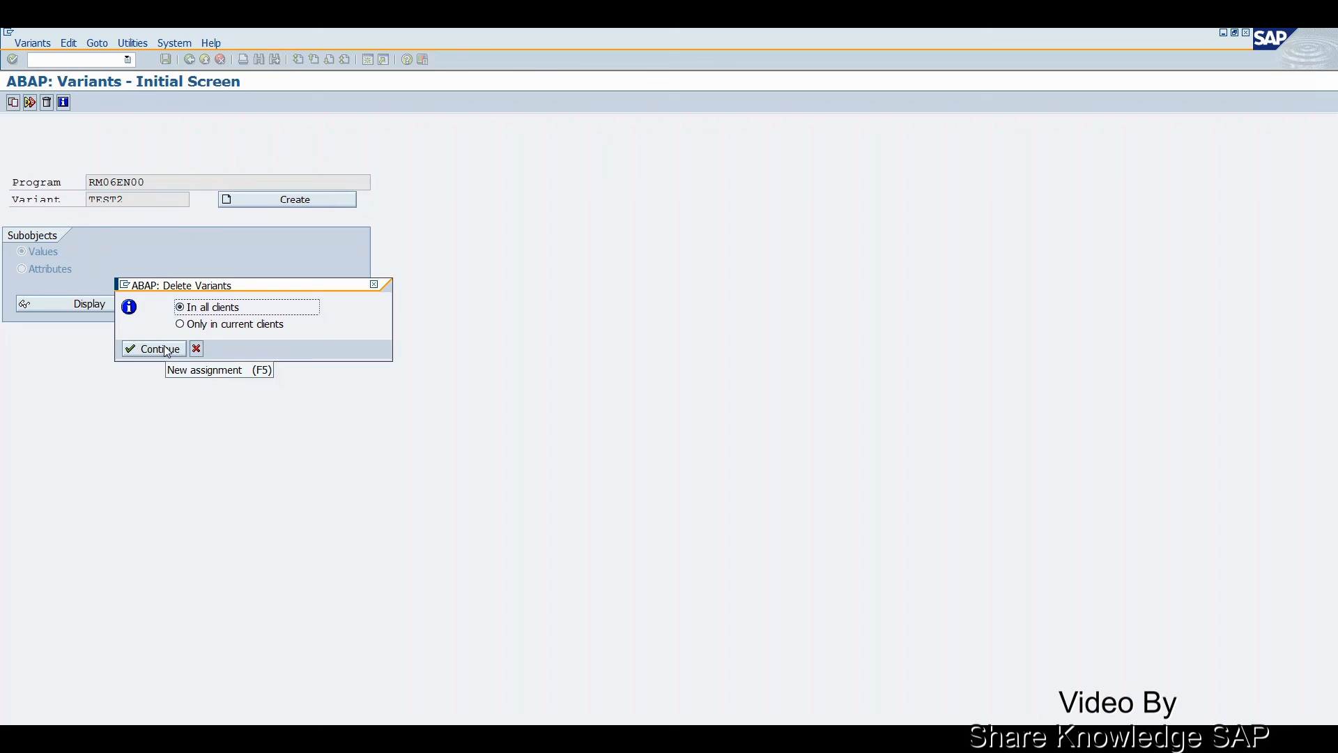
{"action": "left_click", "coordinate": [151, 349]}
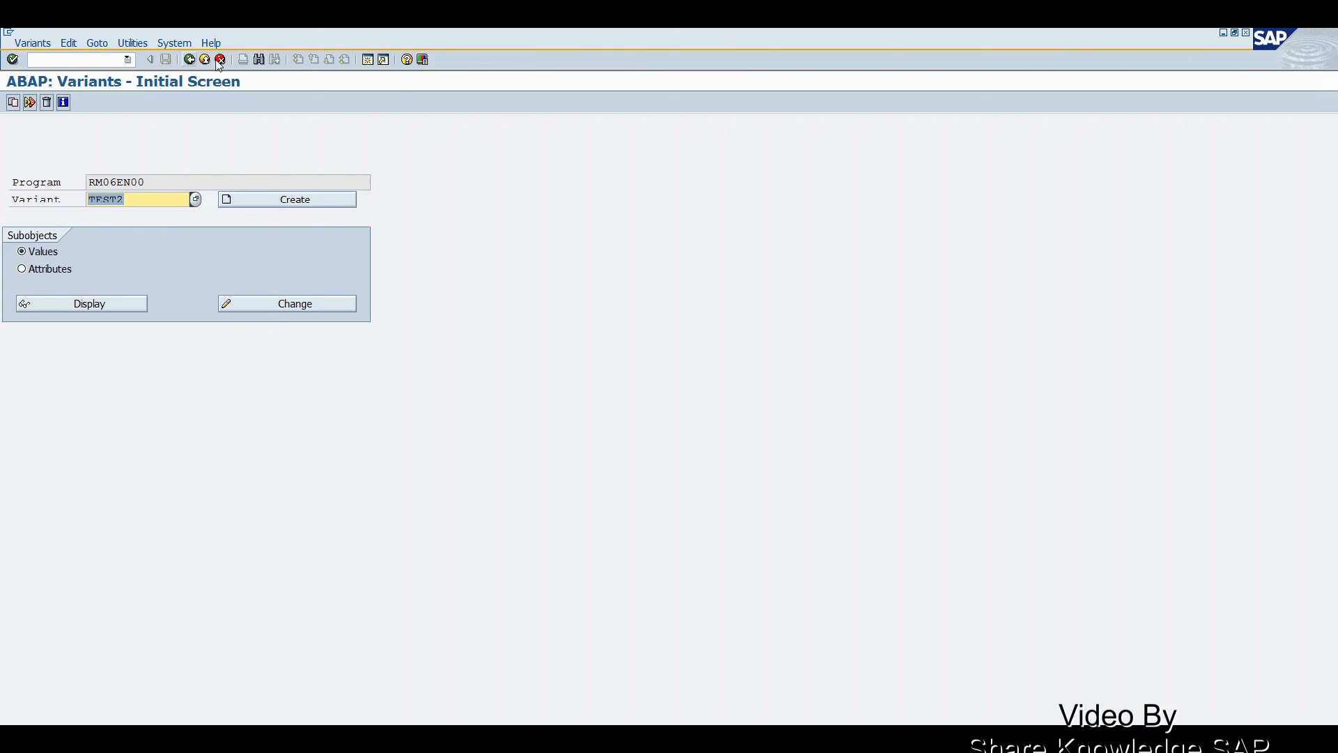
{"action": "left_click", "coordinate": [220, 59]}
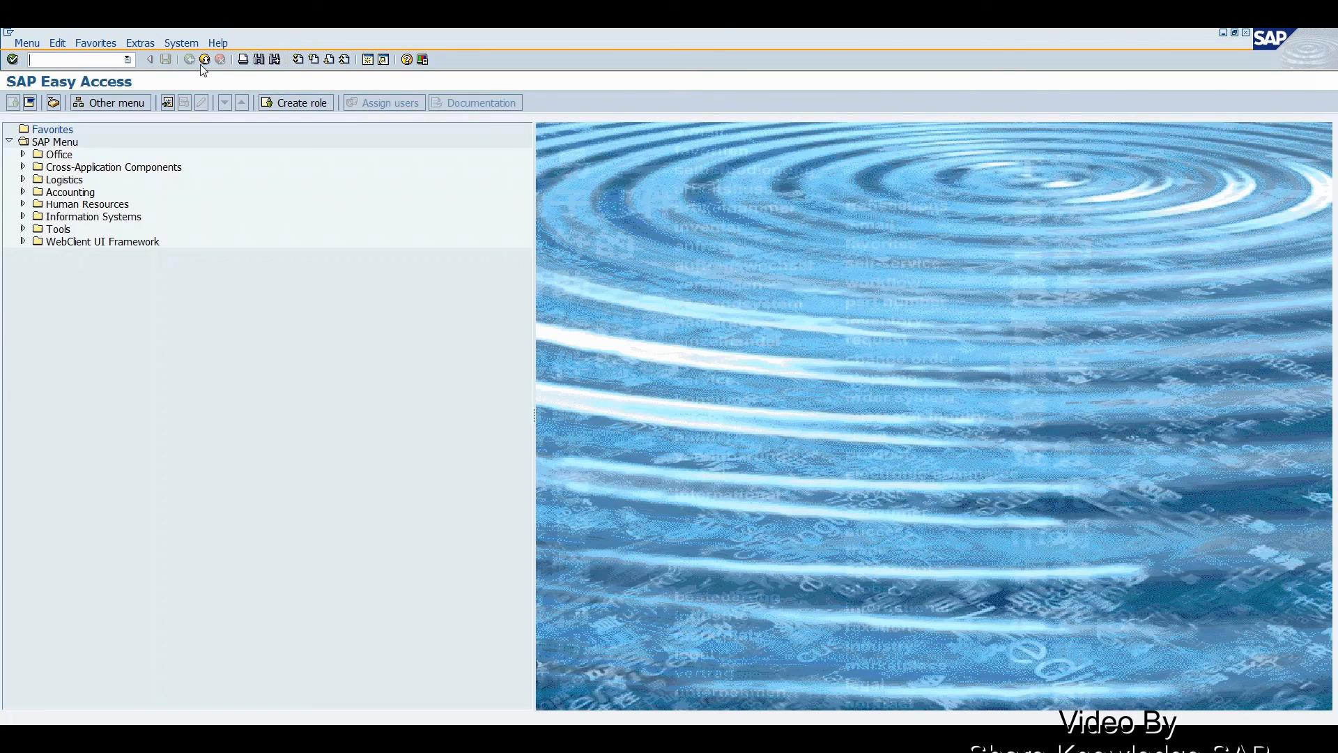